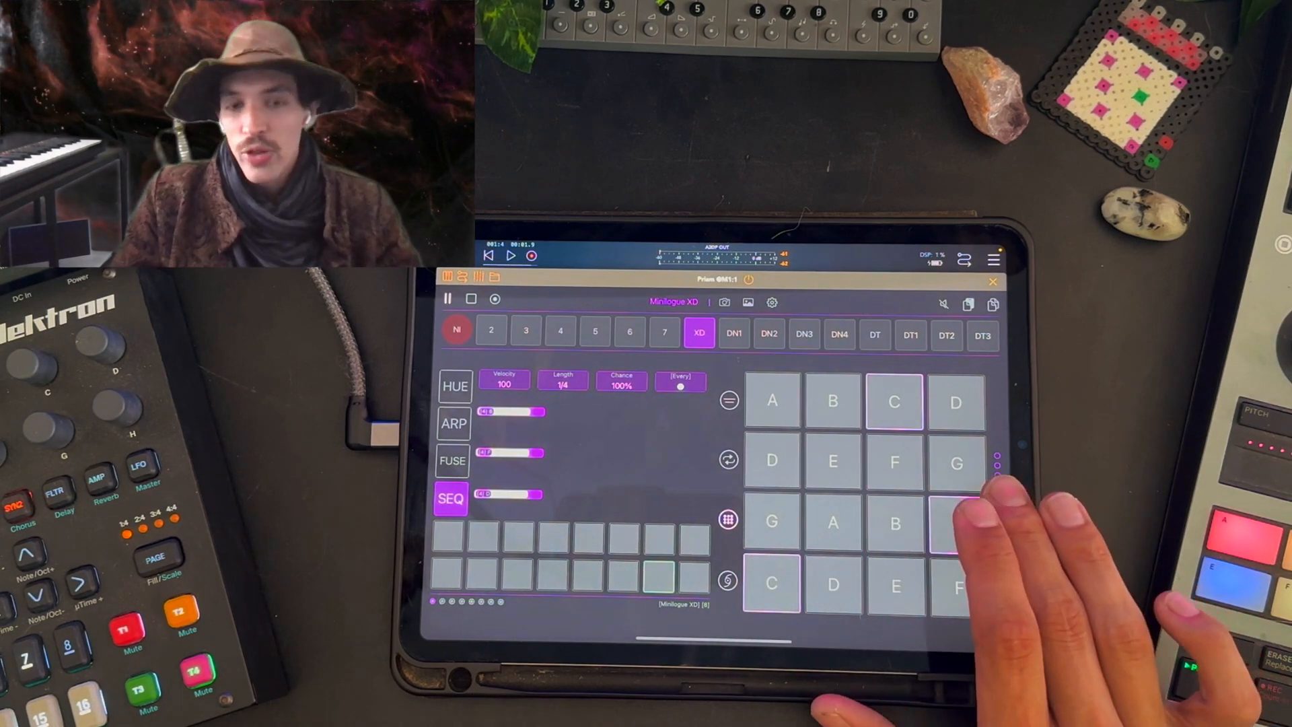
Load the chord block stacks preset so the lower pads become chord blocks G through F.
{"action": "left_click", "coordinate": [955, 521]}
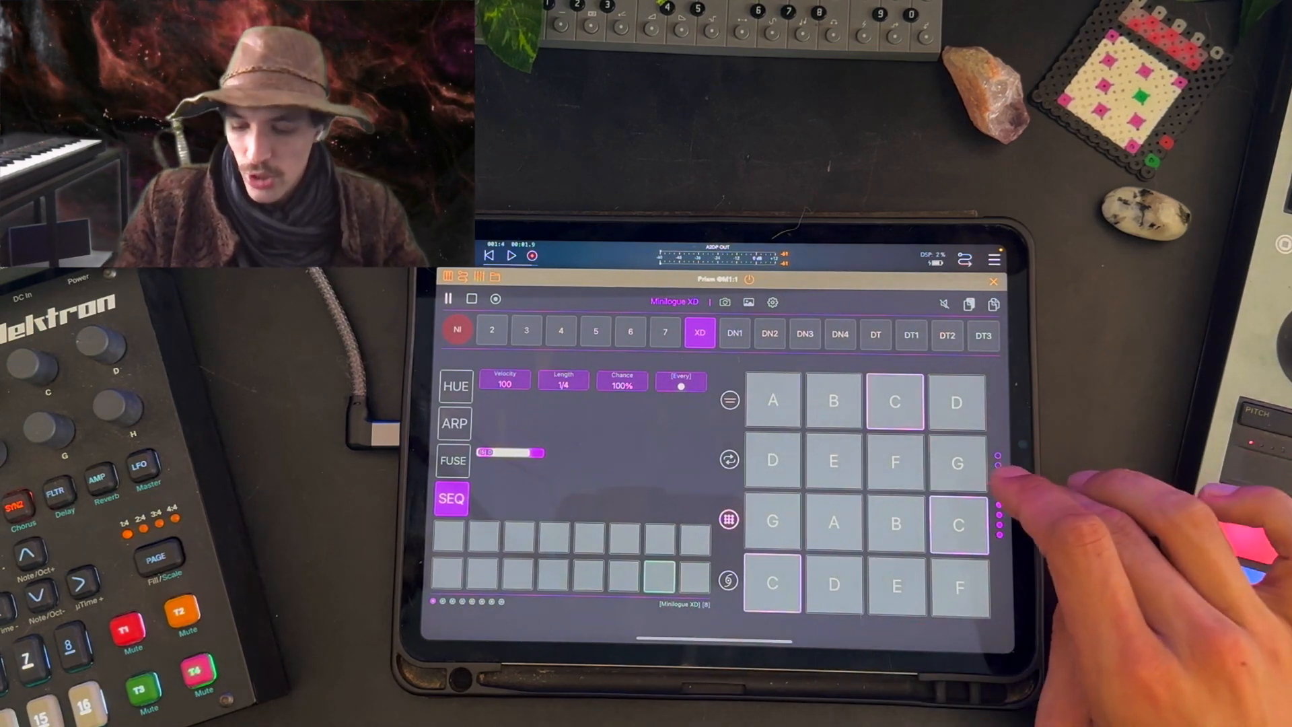
{"action": "left_click", "coordinate": [997, 508]}
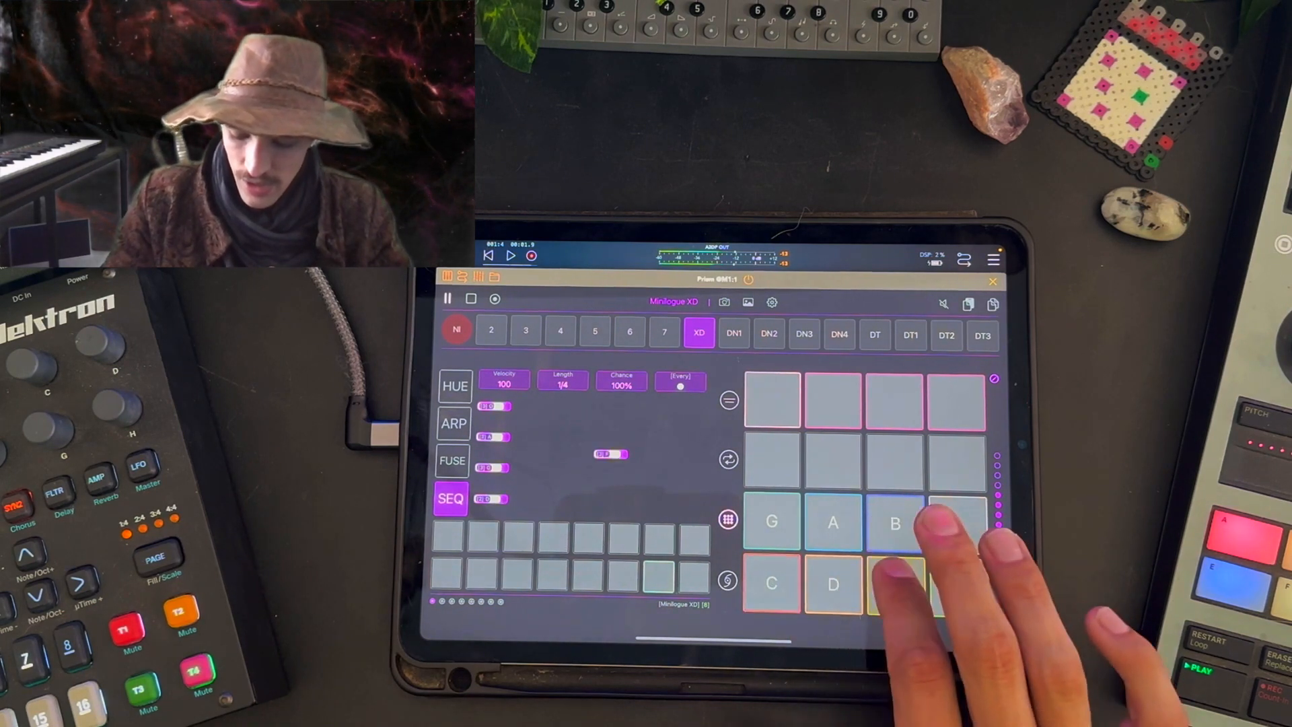
{"action": "left_click", "coordinate": [831, 522]}
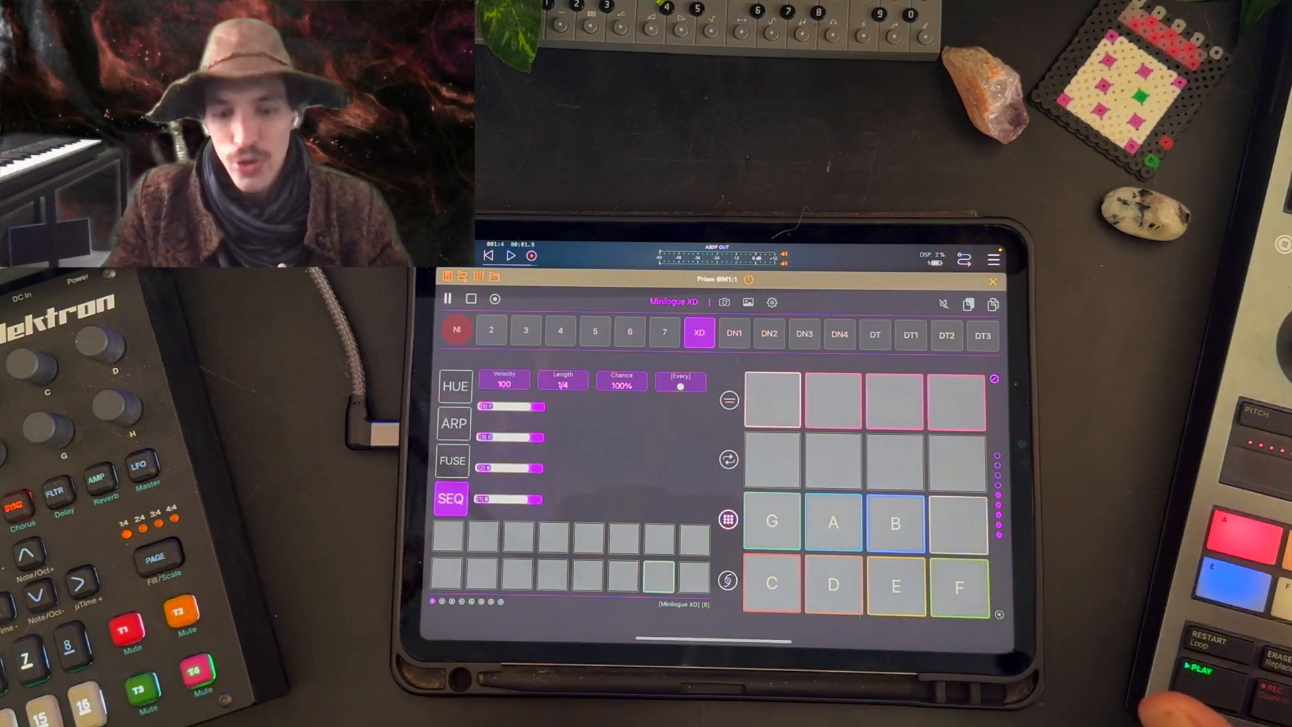
{"action": "left_click", "coordinate": [958, 585]}
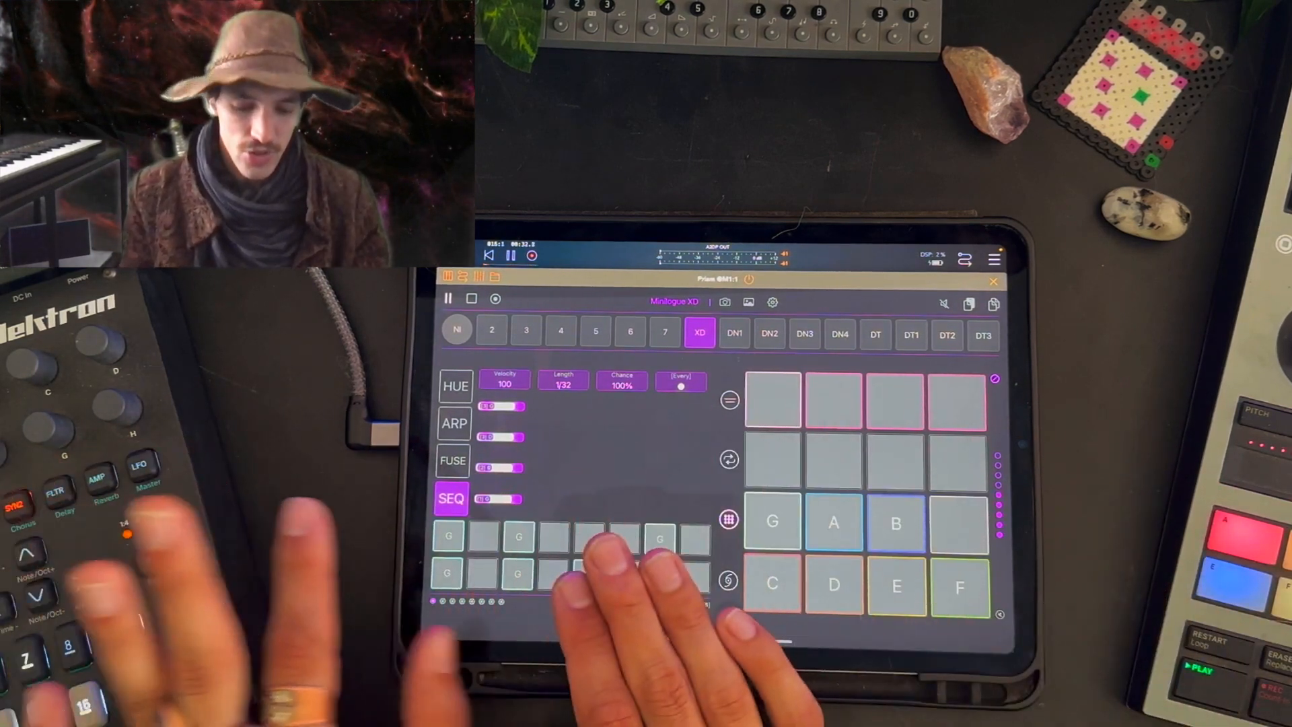
Edit the third step's stacked chord, removing and re-adding notes until only G, B, D remain.
{"action": "left_click", "coordinate": [516, 534]}
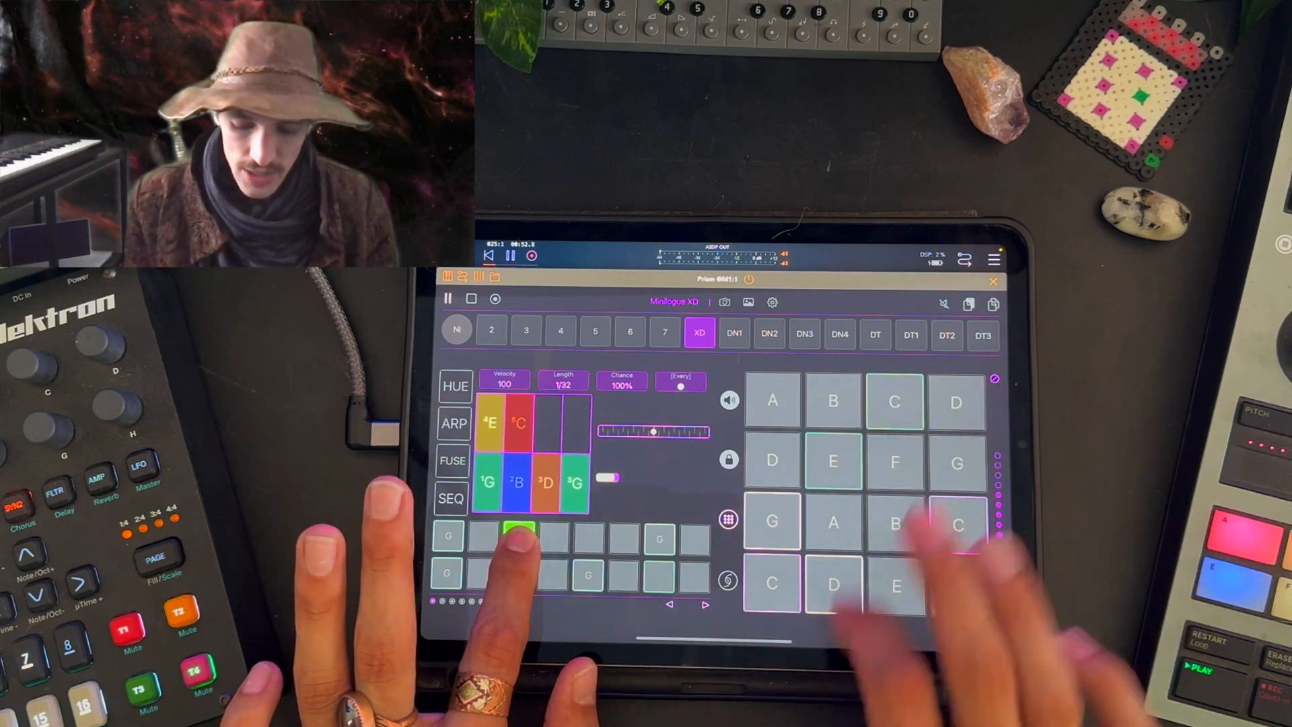
{"action": "left_click", "coordinate": [955, 462]}
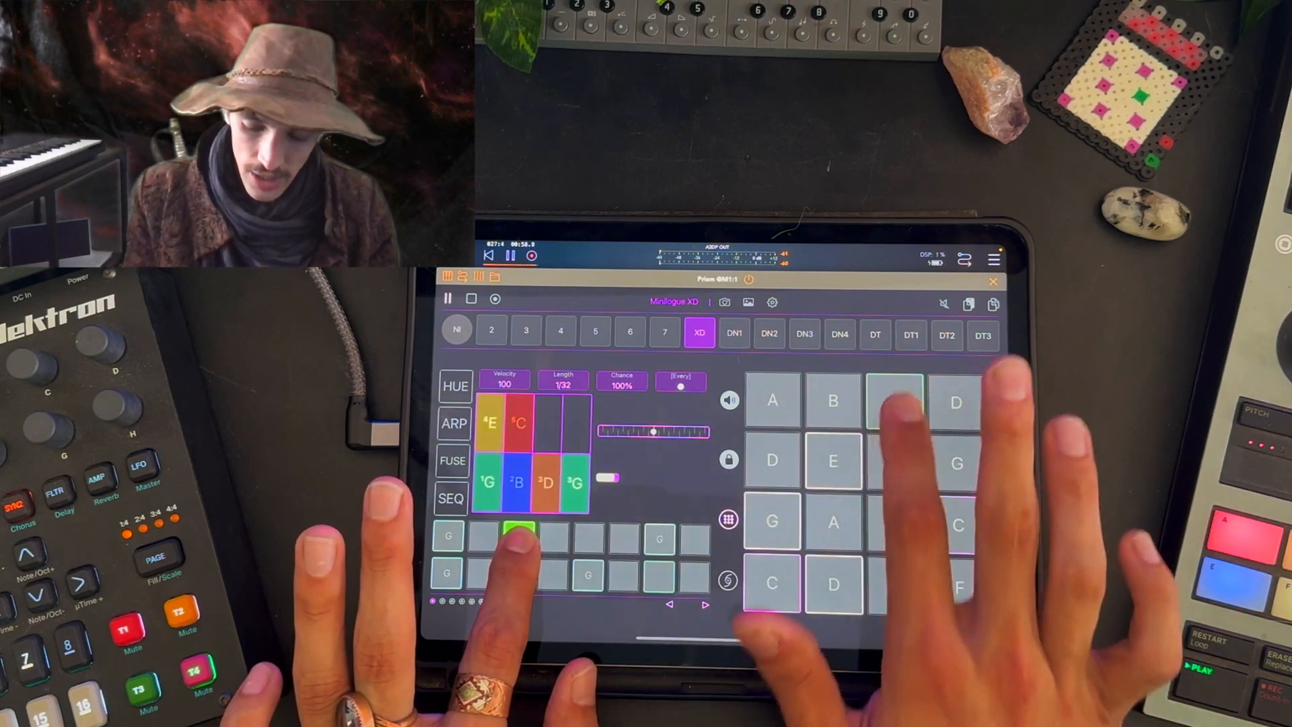
{"action": "left_click", "coordinate": [894, 401]}
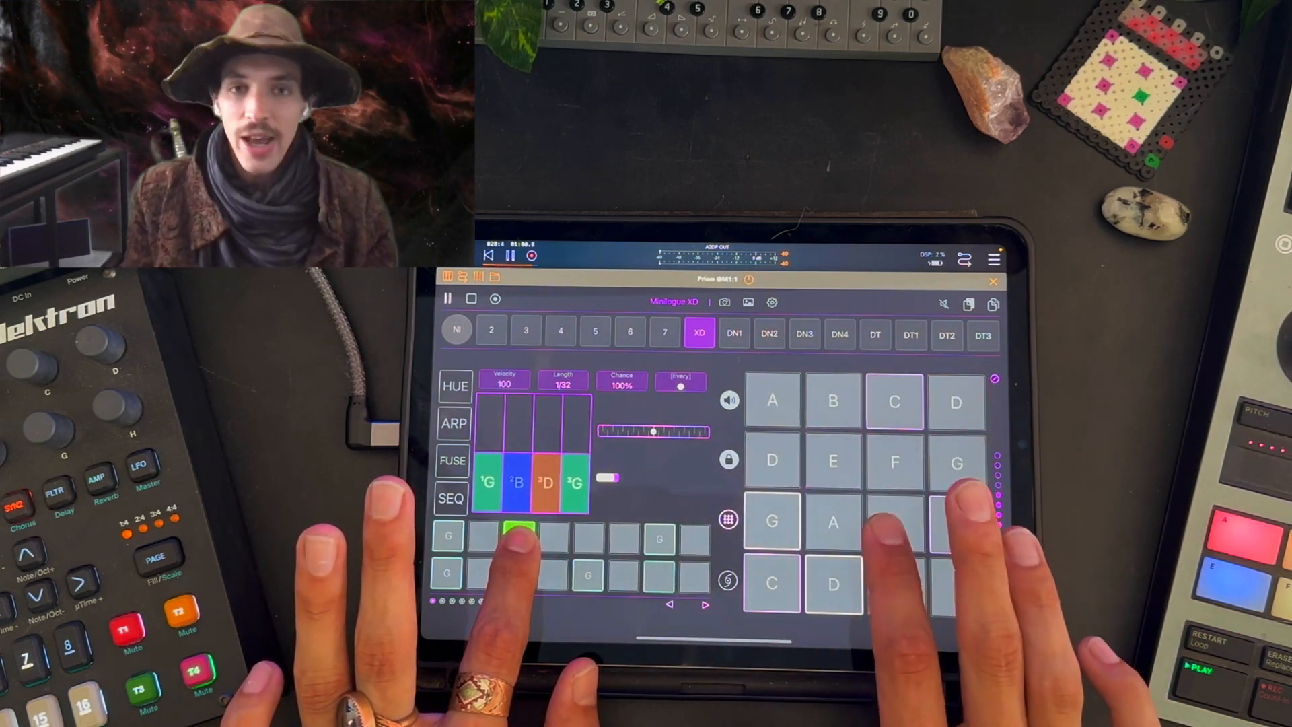
{"action": "left_click", "coordinate": [955, 524]}
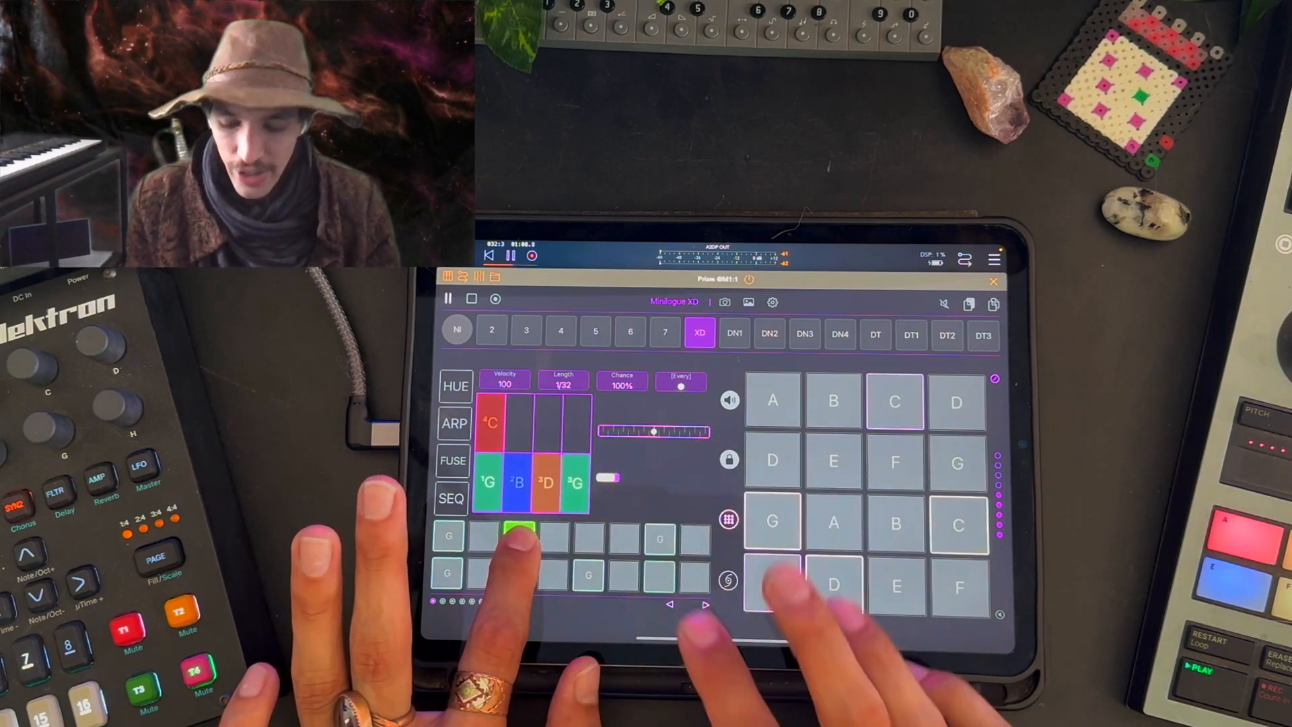
{"action": "left_click", "coordinate": [771, 524]}
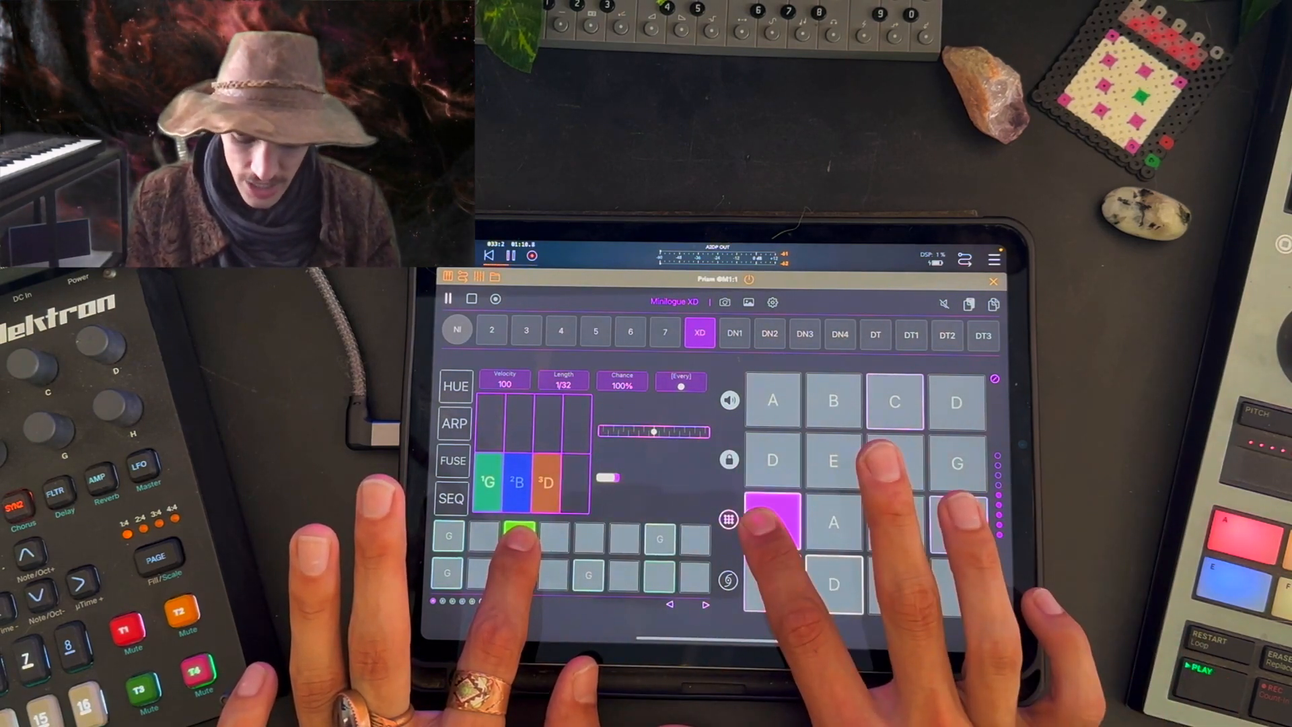
{"action": "left_click", "coordinate": [452, 498]}
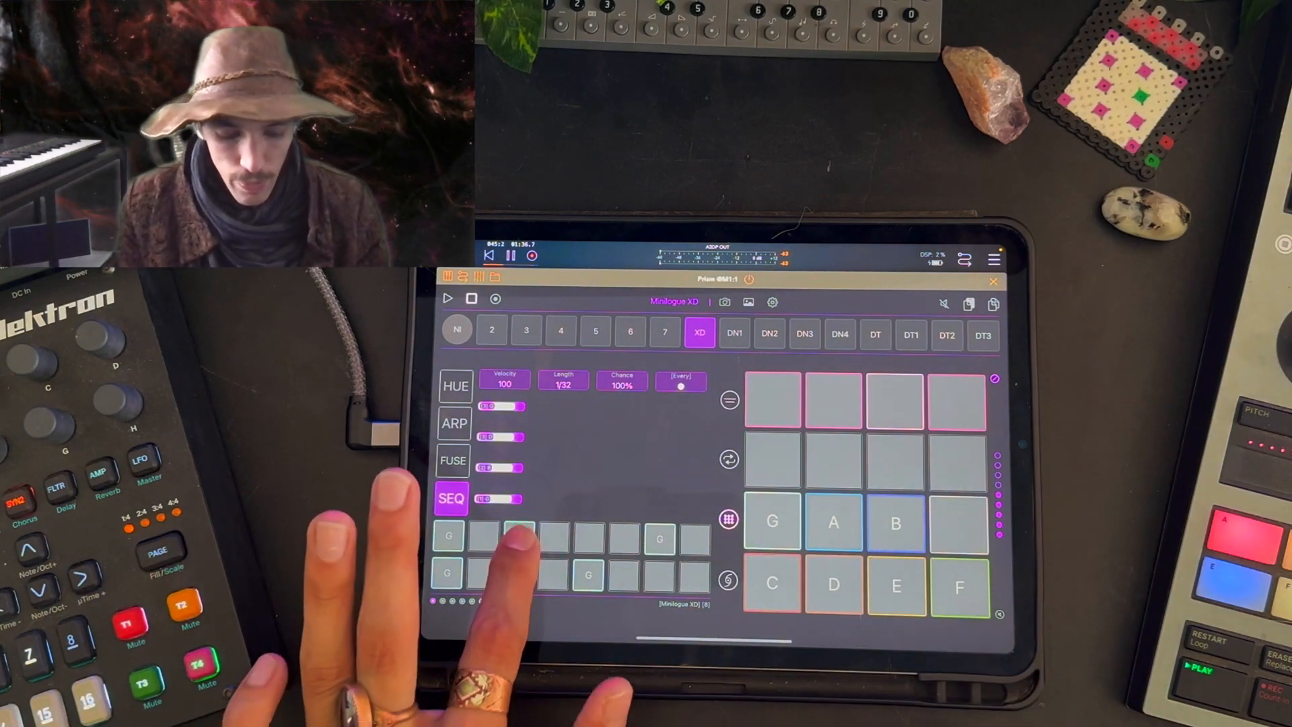
Convert the XD sequence chords into a row of chord blocks.
{"action": "left_click", "coordinate": [517, 534]}
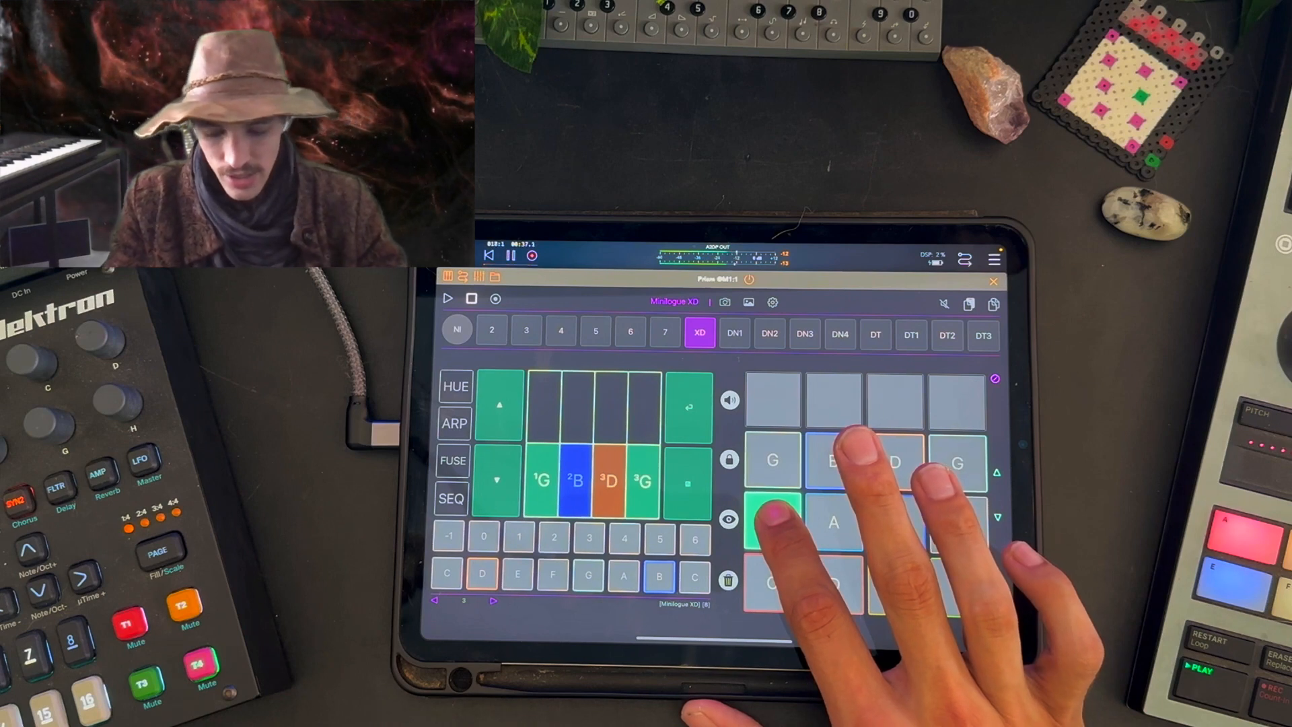
Enter the G, B, D, G chord block notes into the four chord slots from the builder.
{"action": "left_click", "coordinate": [772, 585]}
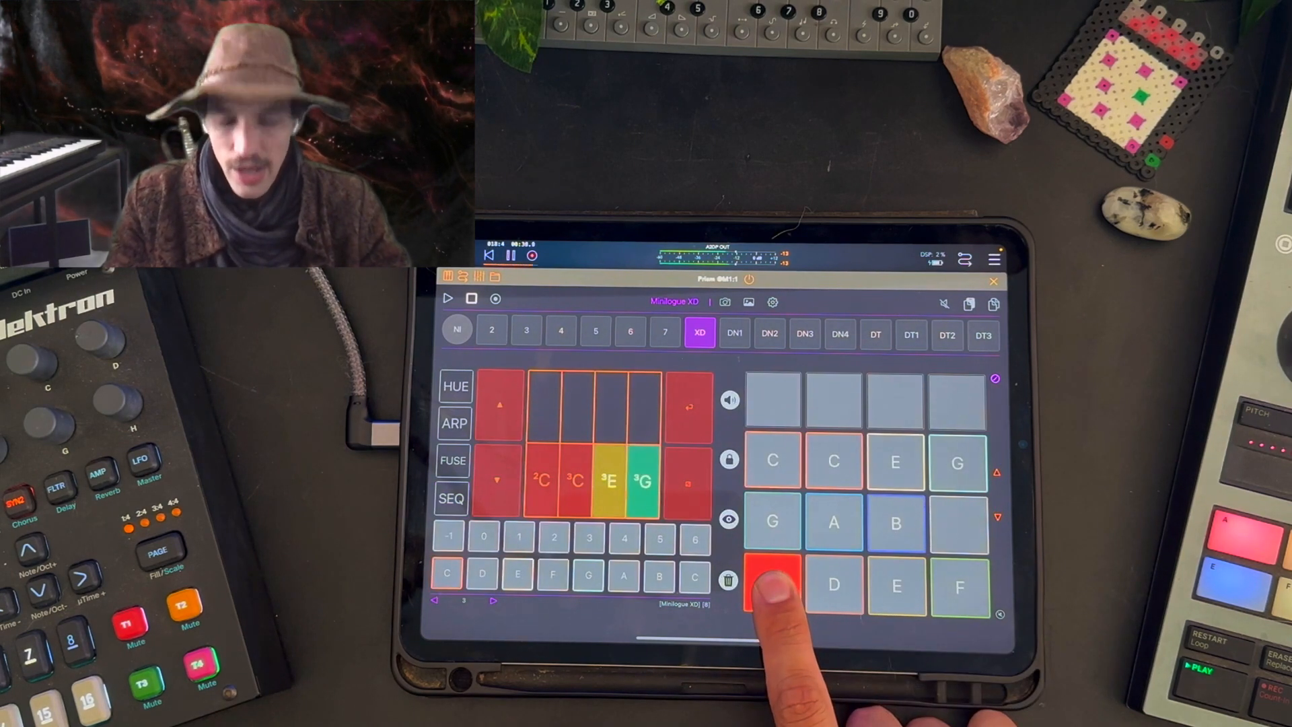
{"action": "left_click", "coordinate": [452, 498]}
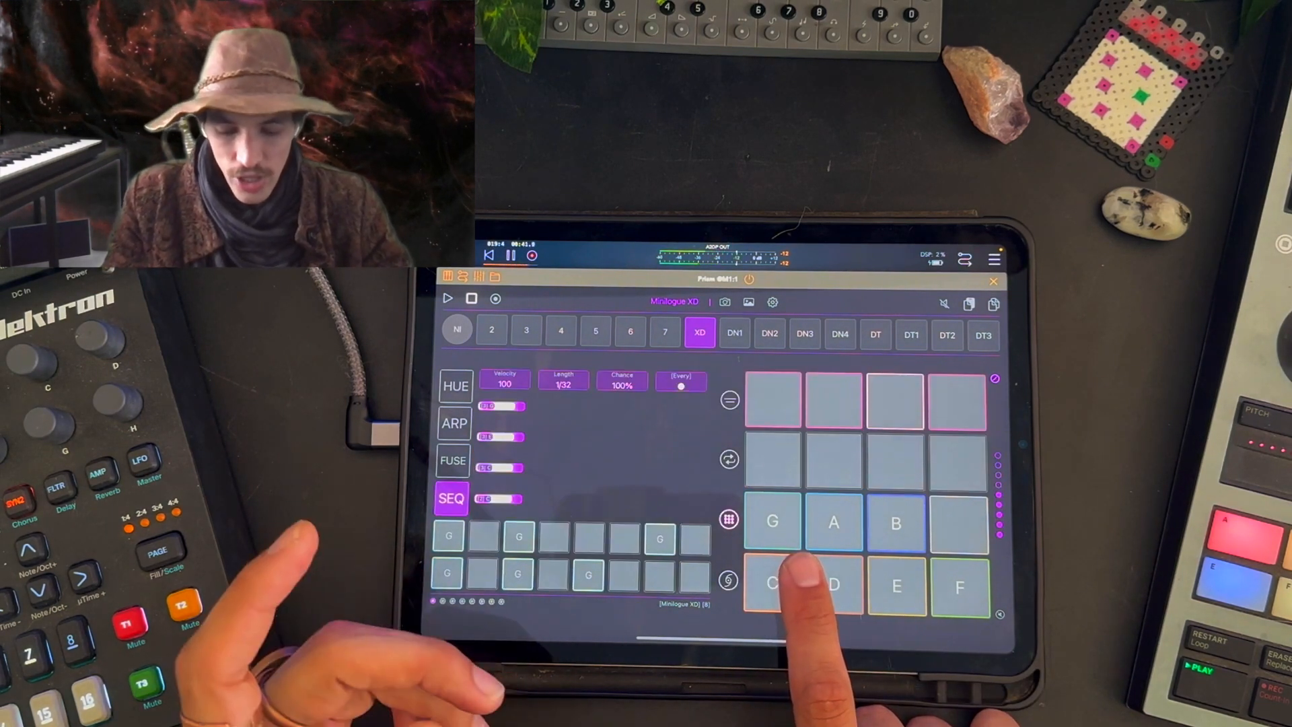
{"action": "left_click", "coordinate": [770, 586]}
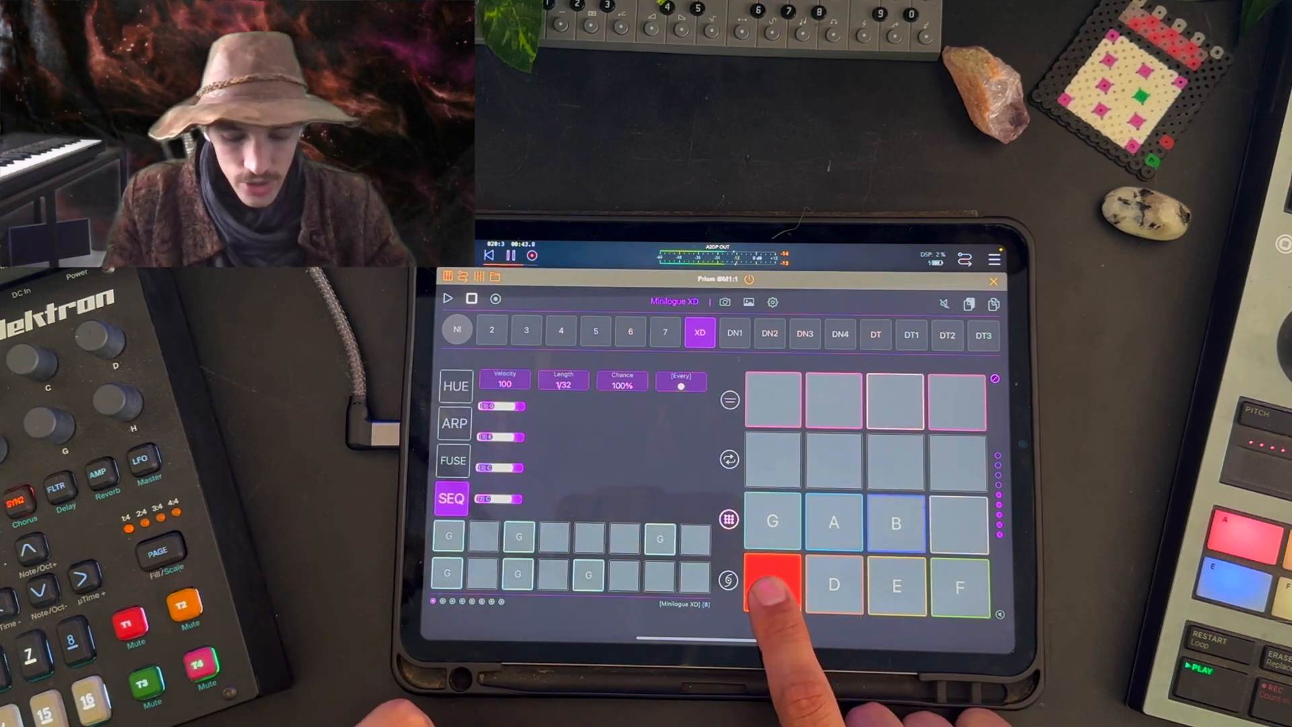
{"action": "left_click", "coordinate": [770, 586]}
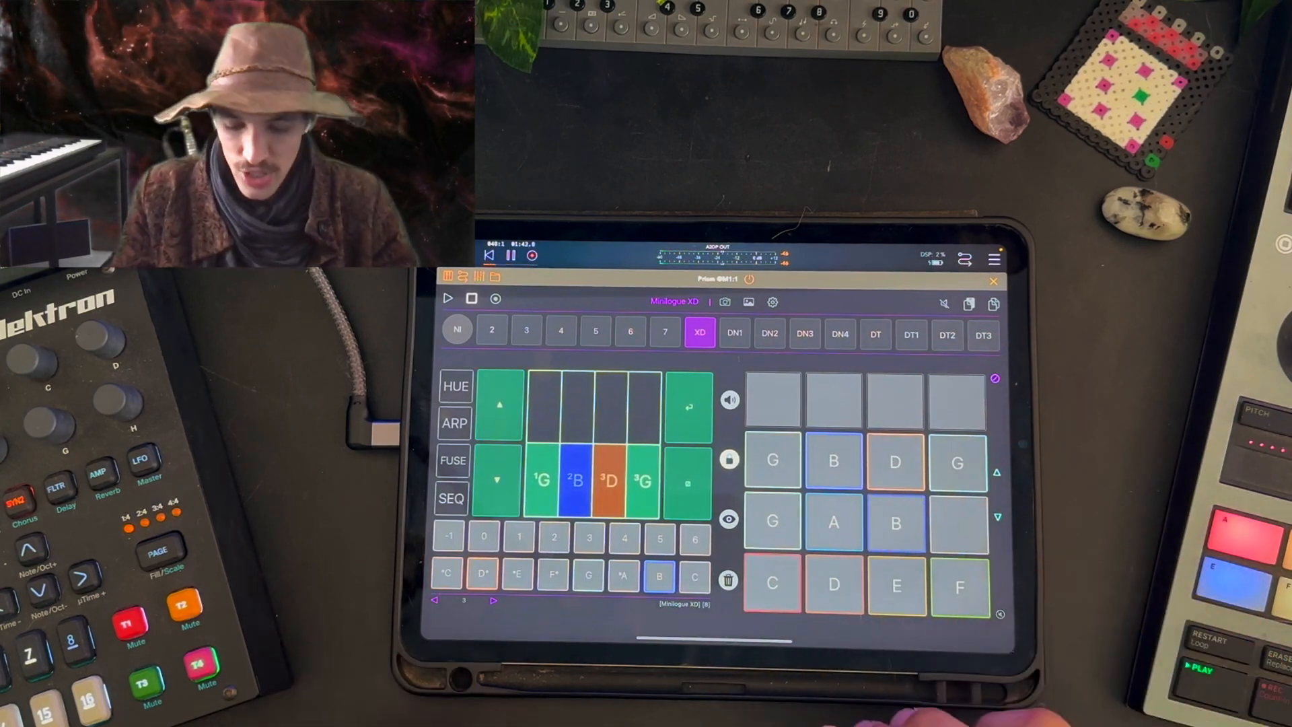
Select the fourth chord slot and replace its G with A, giving G, B, D, A.
{"action": "left_click", "coordinate": [640, 482]}
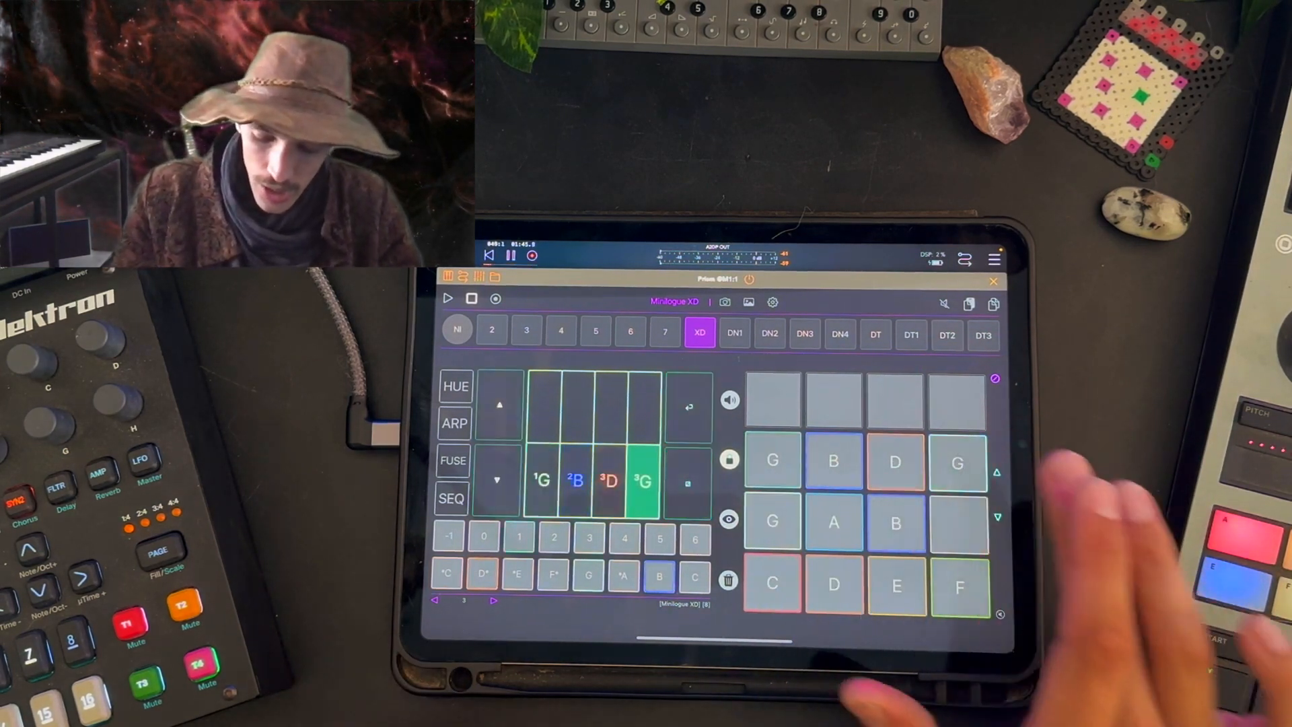
{"action": "left_click", "coordinate": [577, 480]}
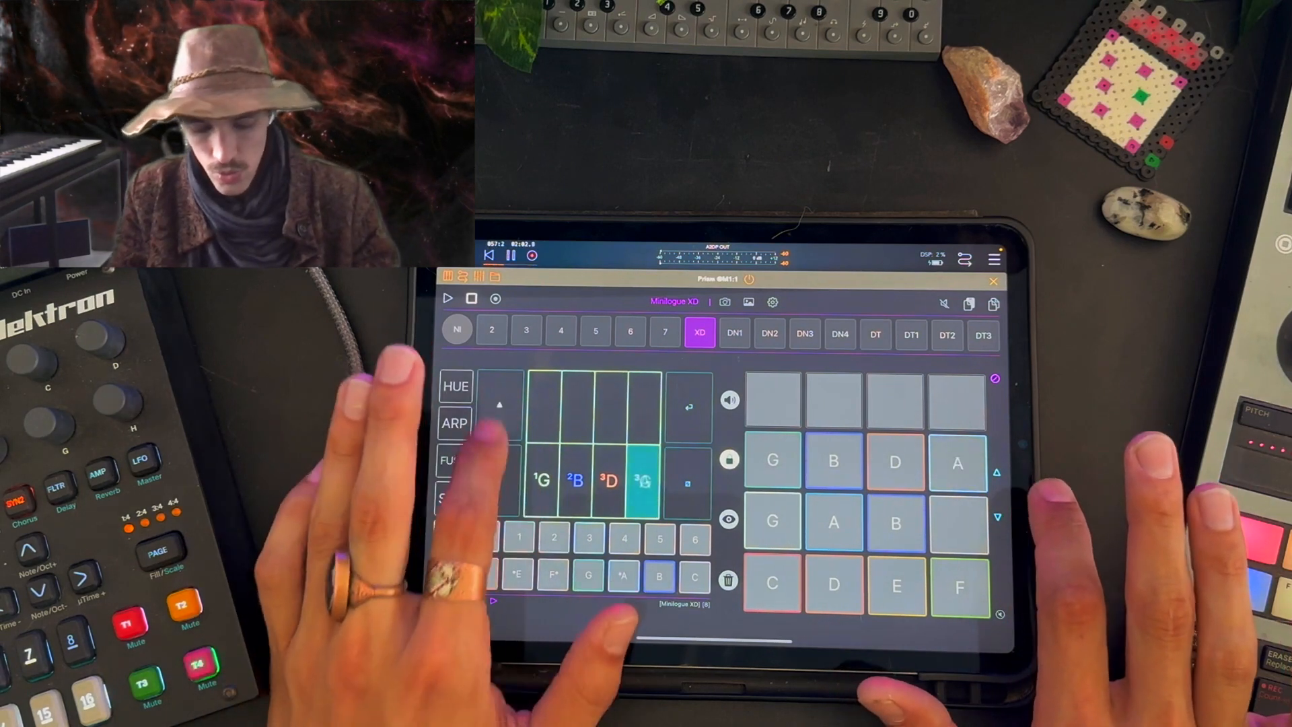
{"action": "left_click", "coordinate": [634, 481]}
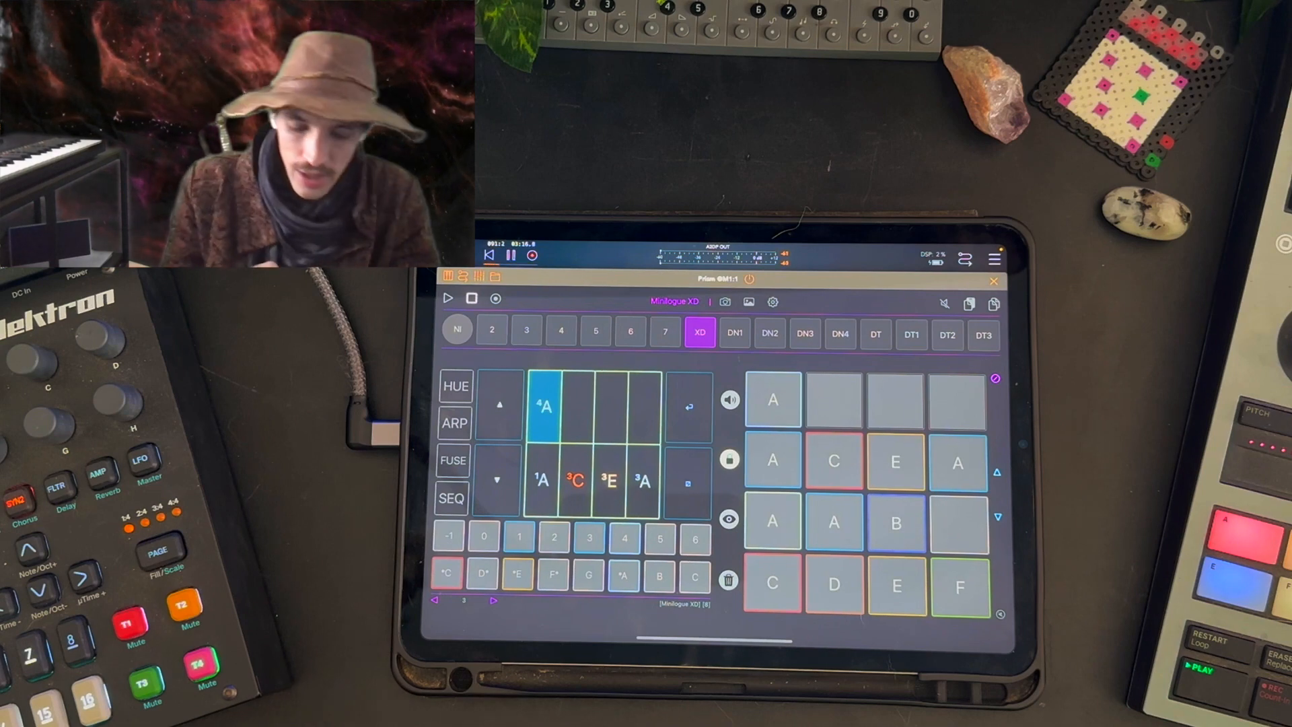
Remove the extra upper A and set the last chord note's octave.
{"action": "left_click", "coordinate": [589, 539]}
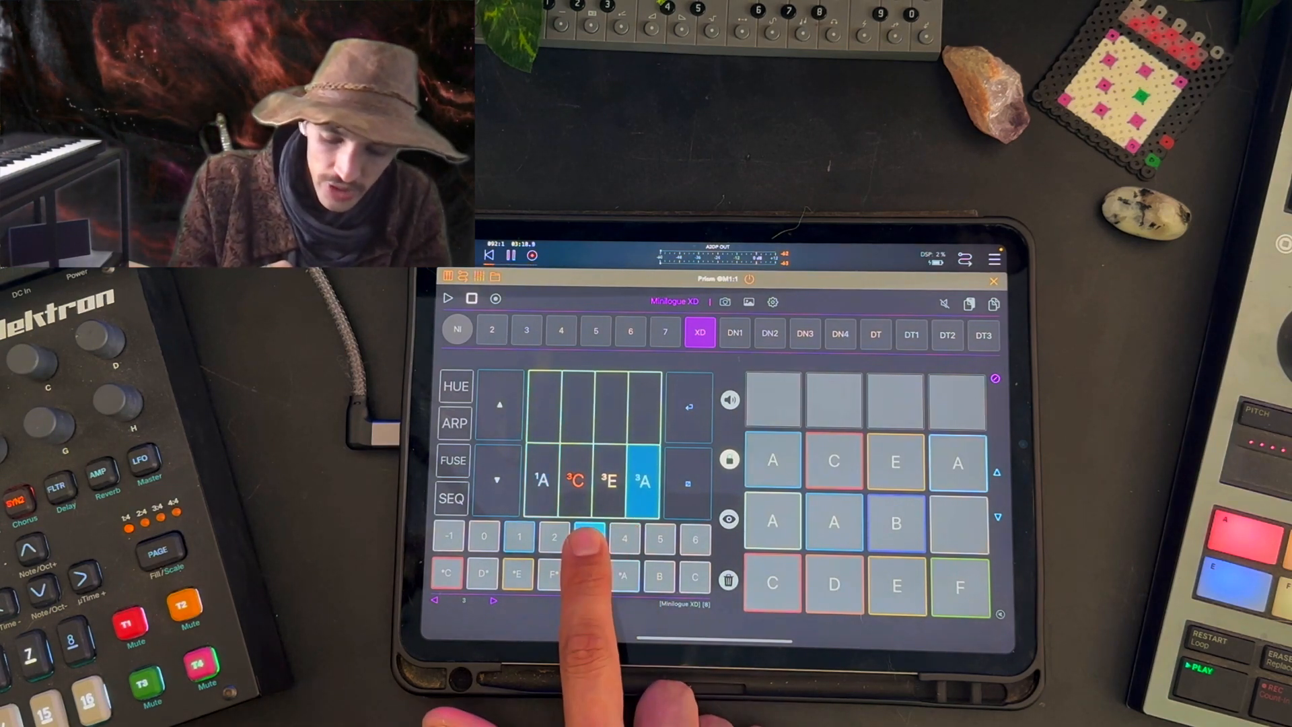
{"action": "left_click", "coordinate": [588, 538]}
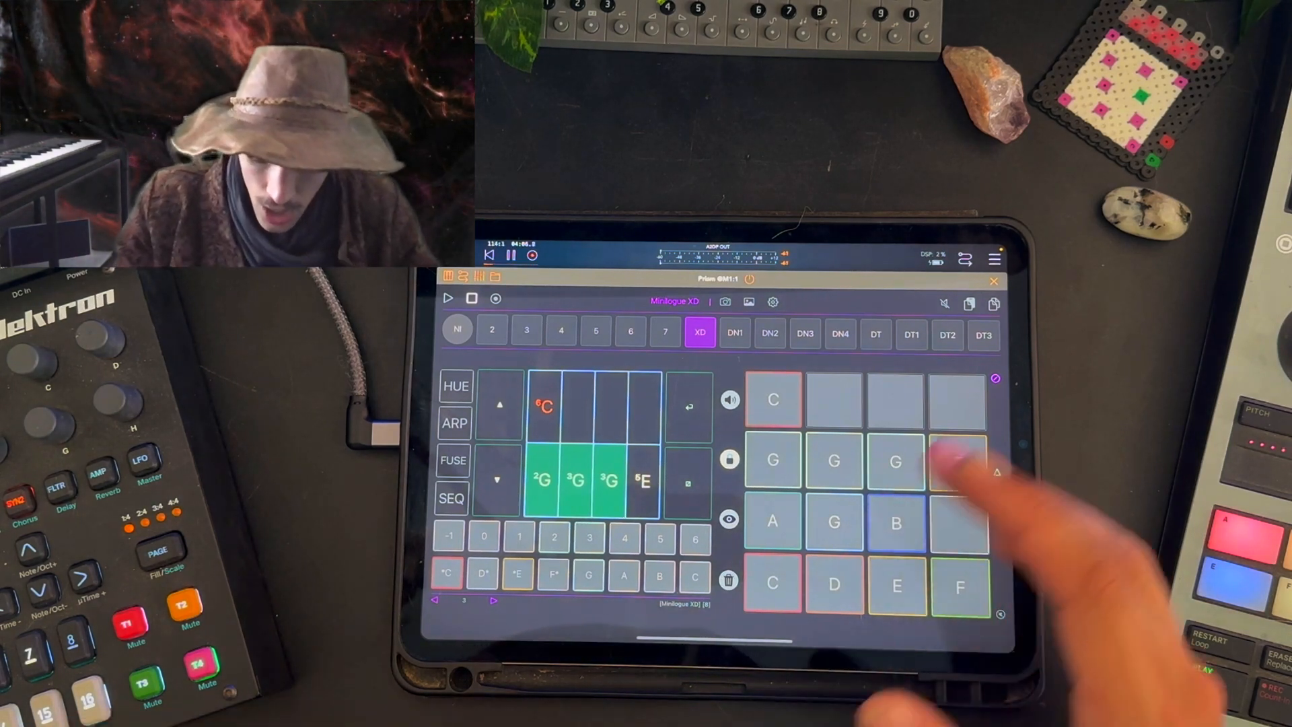
{"action": "left_click", "coordinate": [956, 461]}
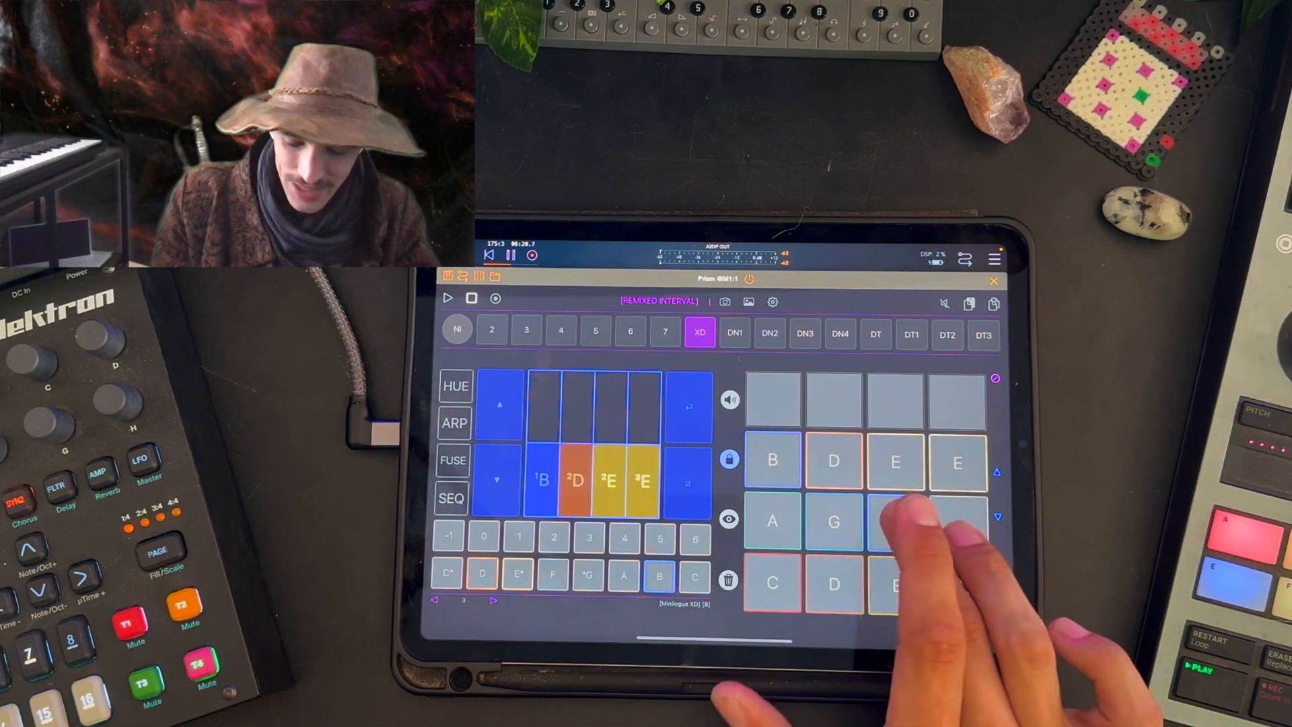
Play a chord pad to audition the remixed-interval B, D, E, E chord.
{"action": "left_click", "coordinate": [893, 523]}
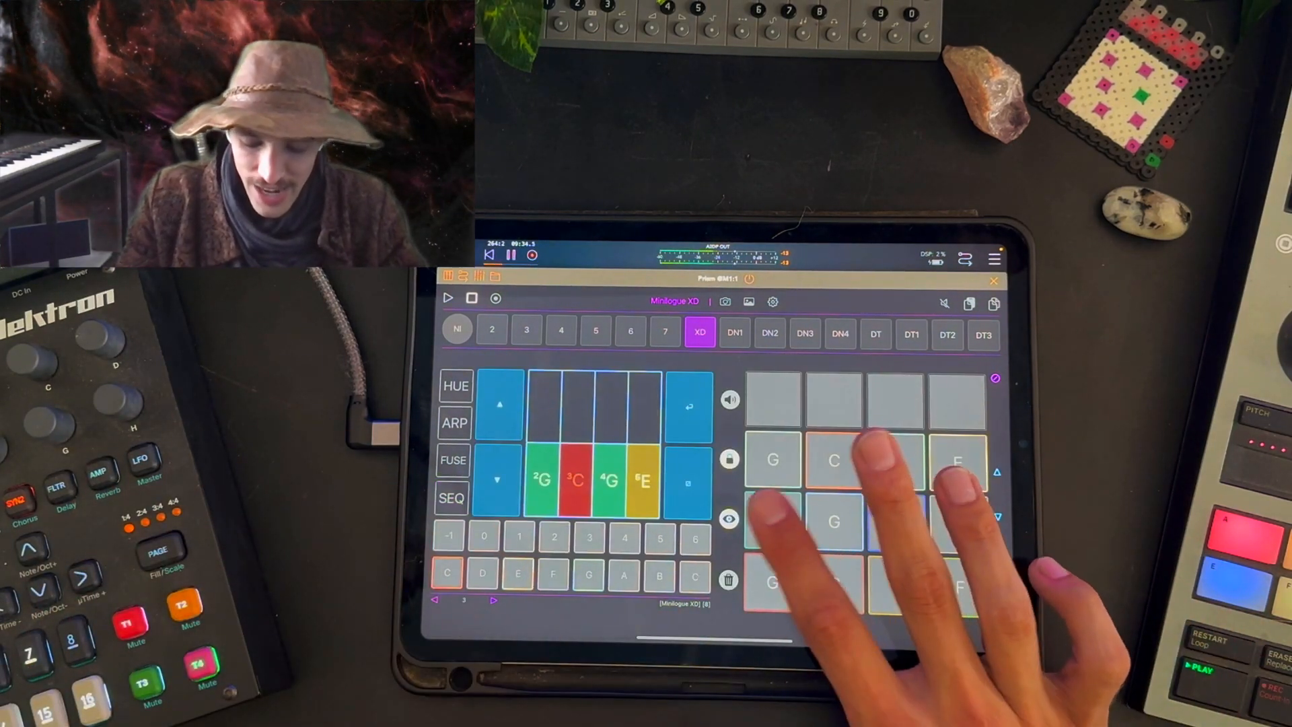
Save the XD step sequence under the name Test from the SEQ view.
{"action": "left_click", "coordinate": [452, 498]}
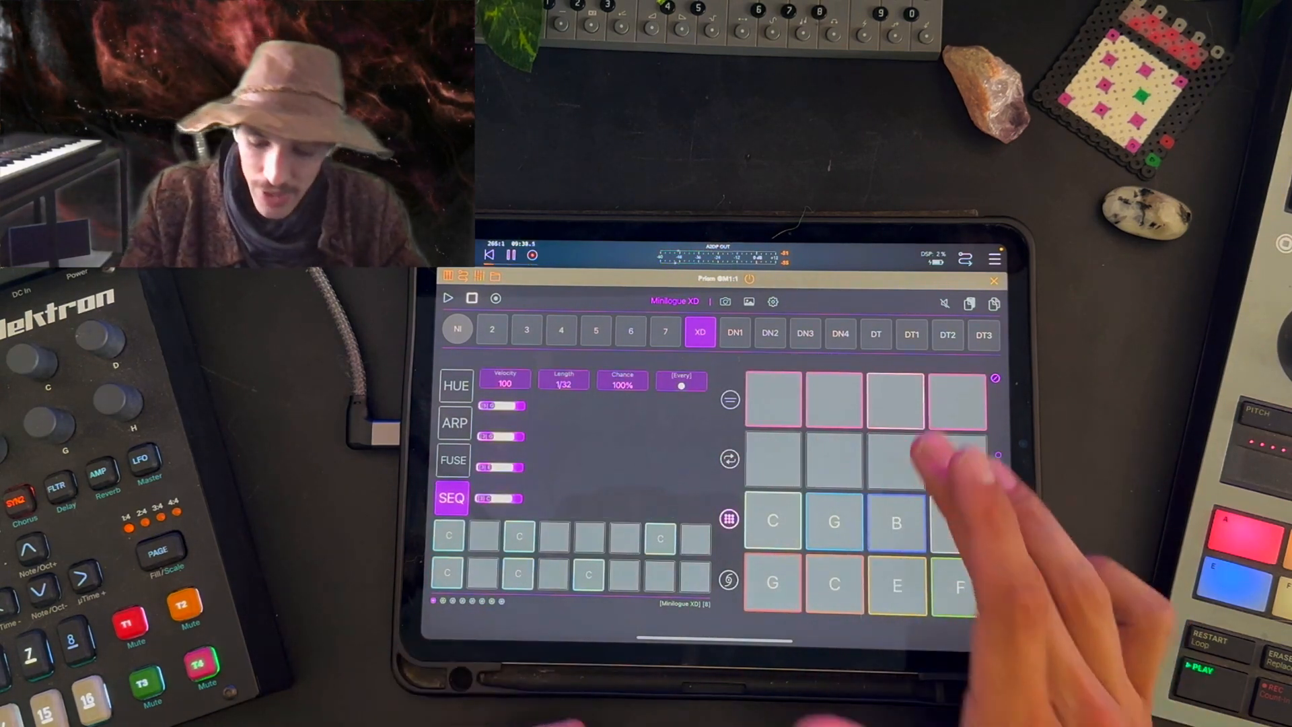
{"action": "left_click", "coordinate": [893, 399]}
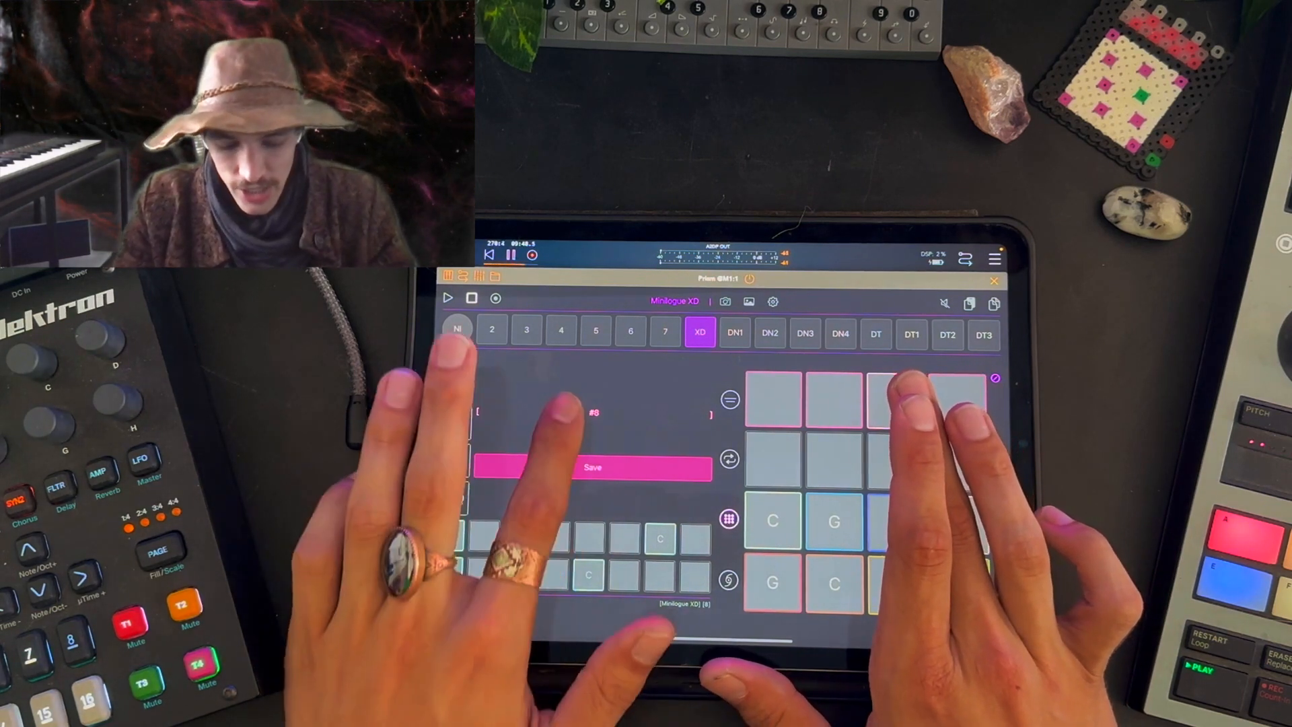
{"action": "left_click", "coordinate": [592, 467]}
{"action": "type", "text": "Test"}
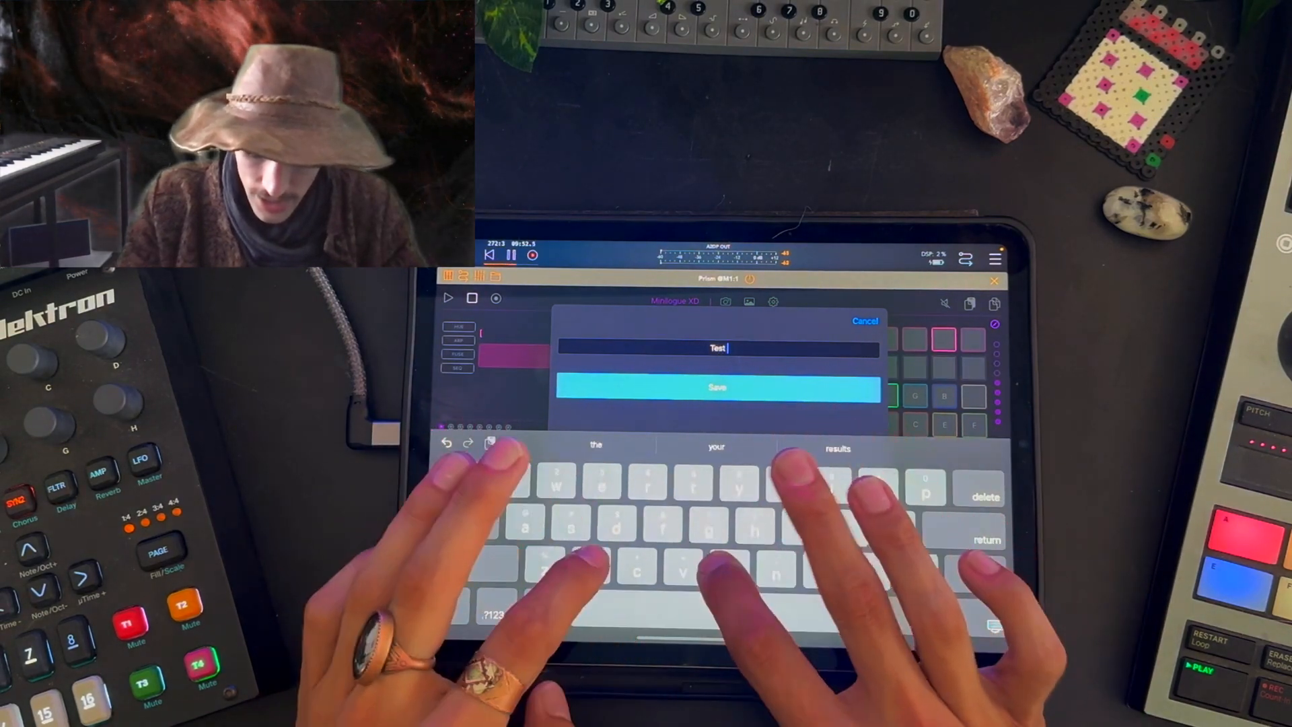
{"action": "left_click", "coordinate": [717, 388]}
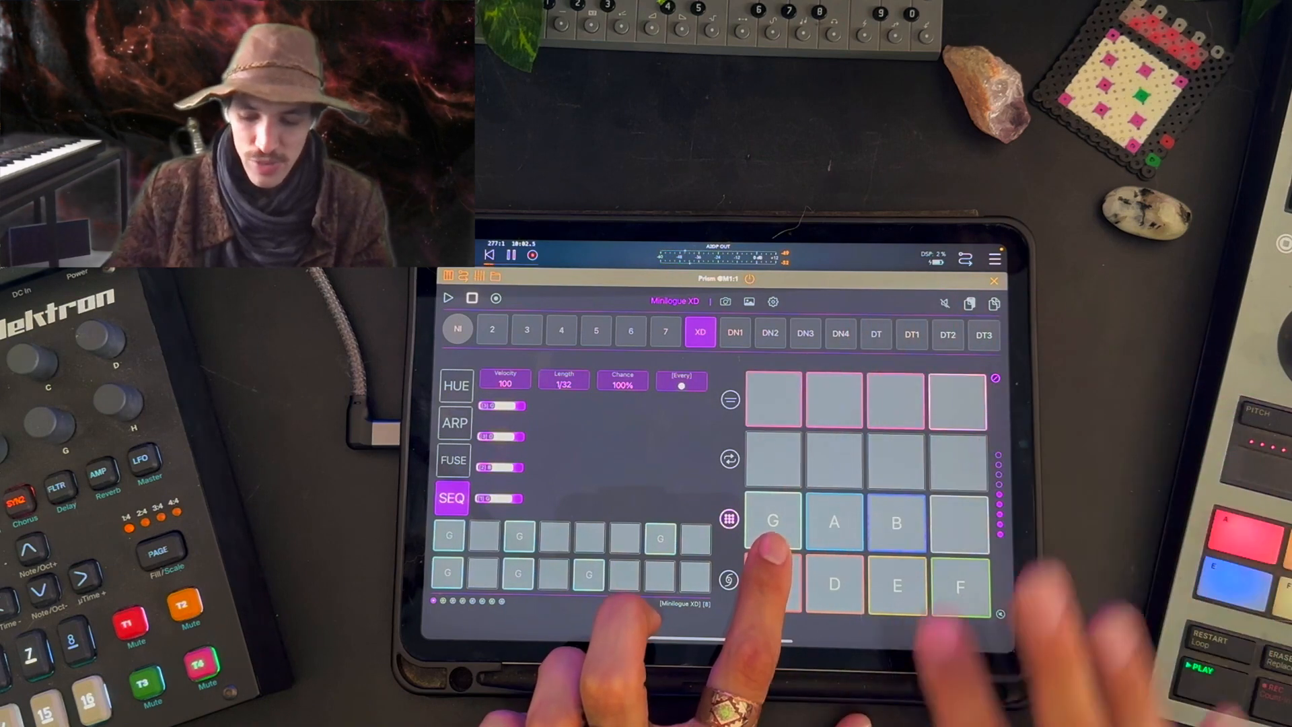
Mark an empty pad and bring up the saved chord stack list to load stack #4.
{"action": "left_click", "coordinate": [773, 586]}
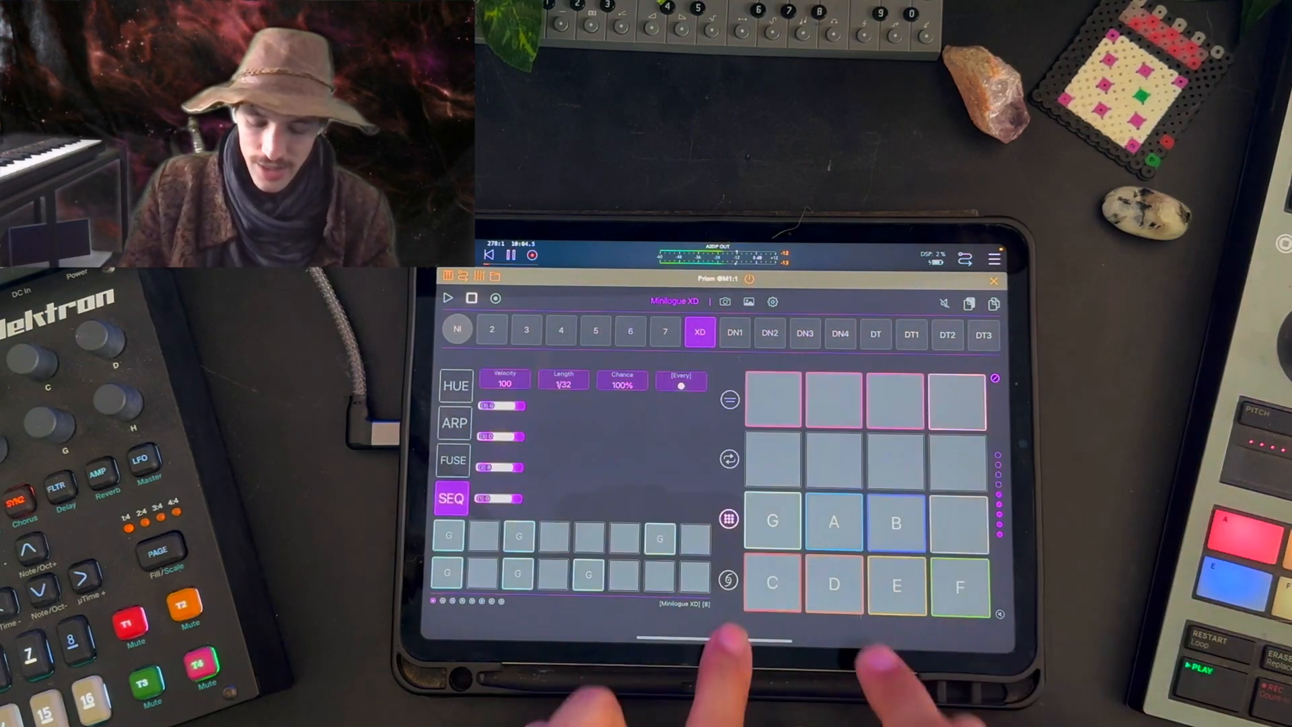
{"action": "left_click", "coordinate": [770, 521]}
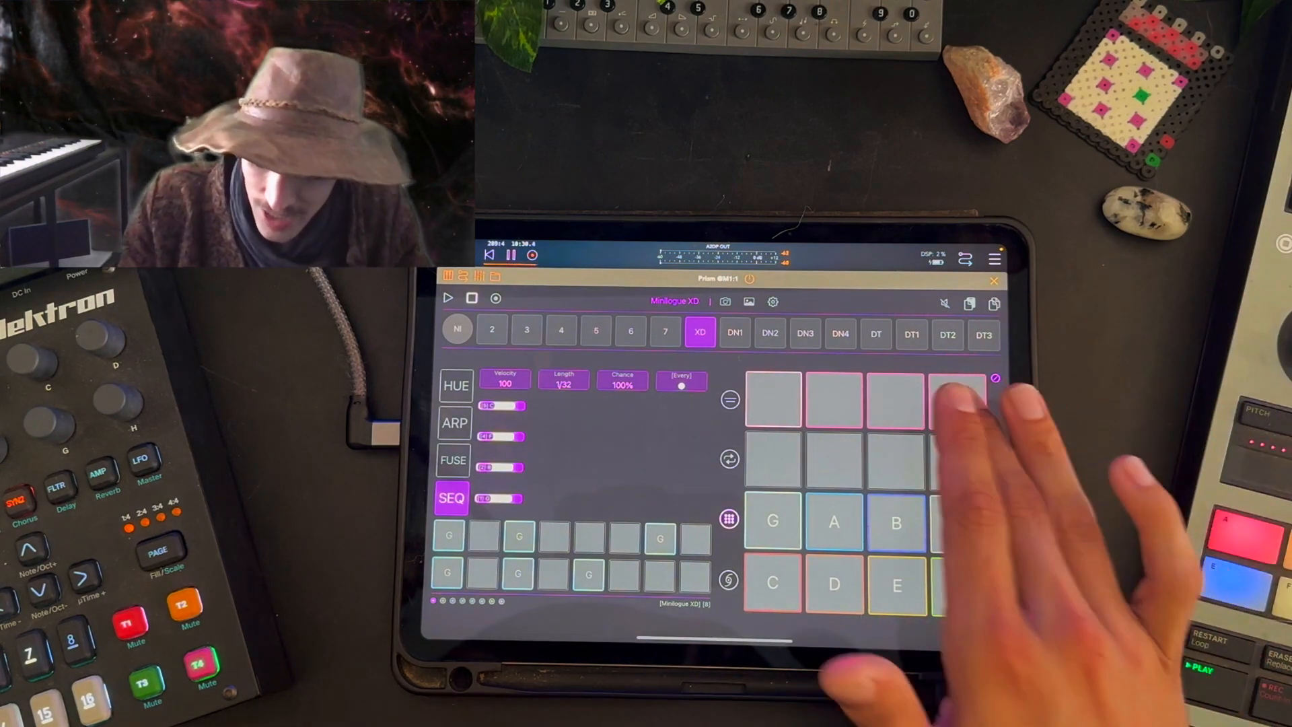
{"action": "left_click", "coordinate": [956, 404]}
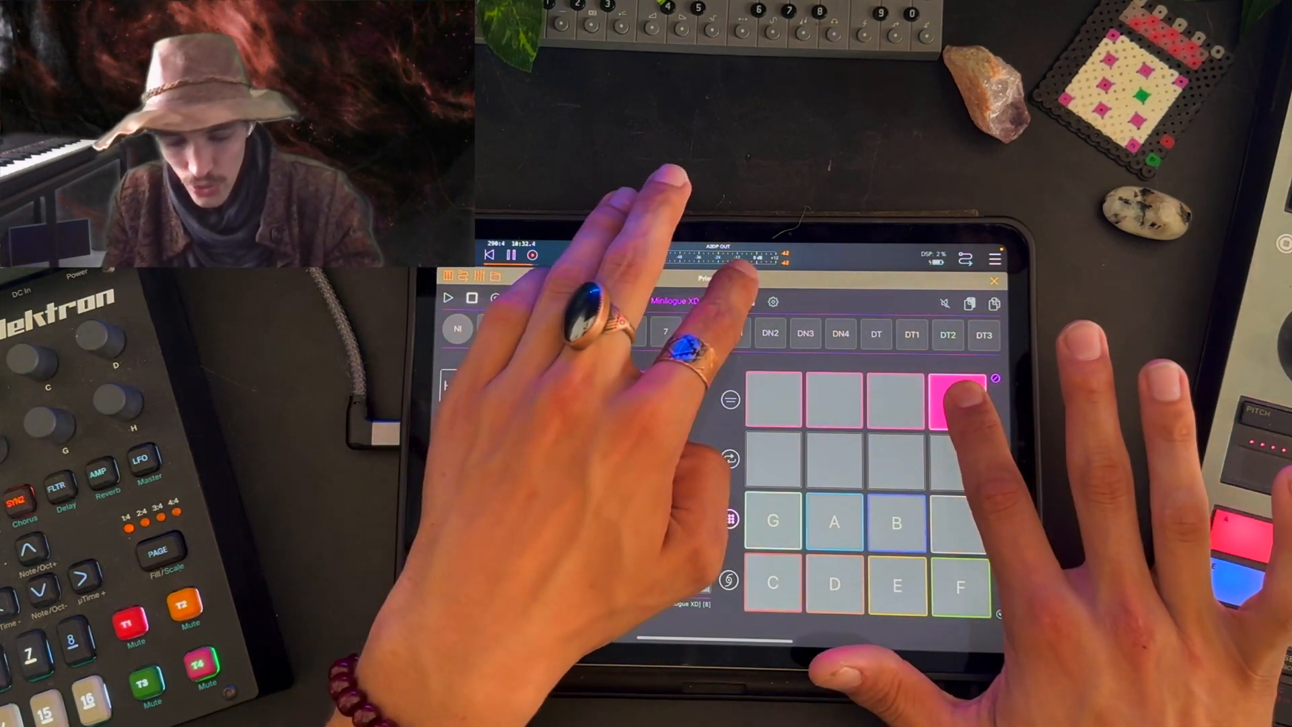
{"action": "left_click", "coordinate": [699, 331]}
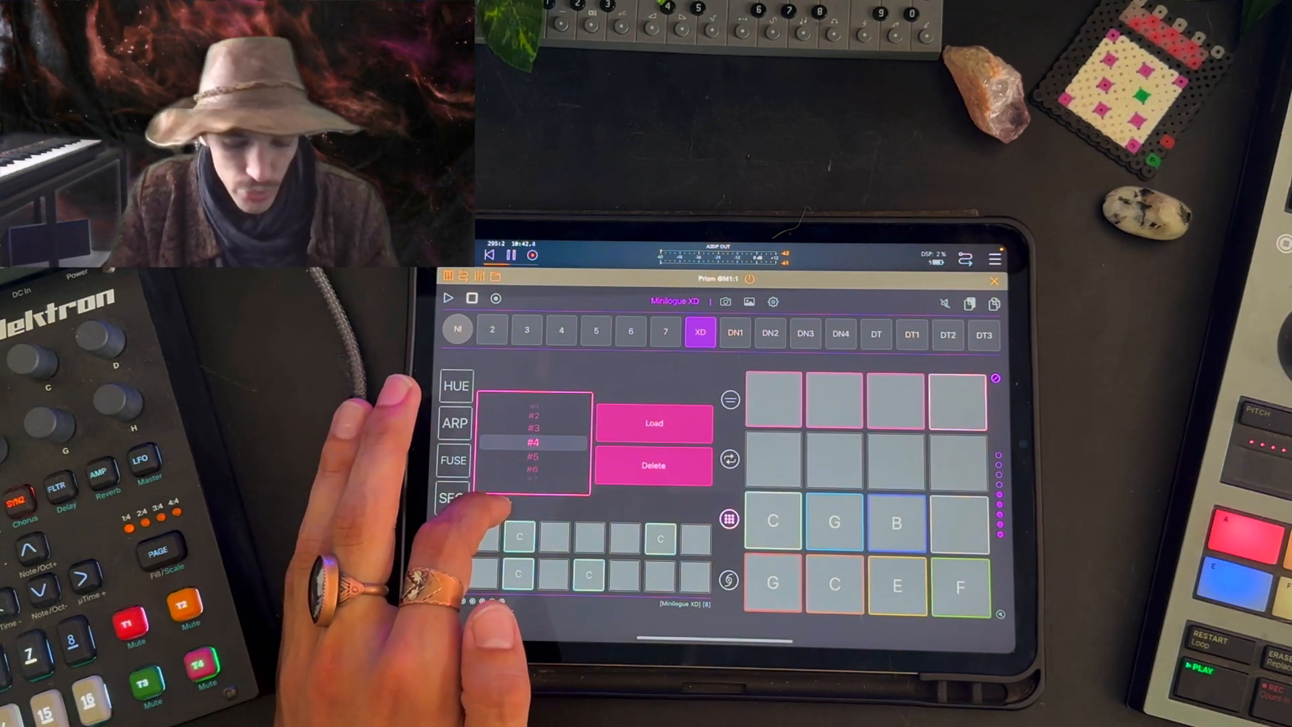
Scroll the stack list and load another stack giving pads A, F, C, G over C, A, F, G.
{"action": "scroll", "scroll_direction": "down", "scroll_amount": 3}
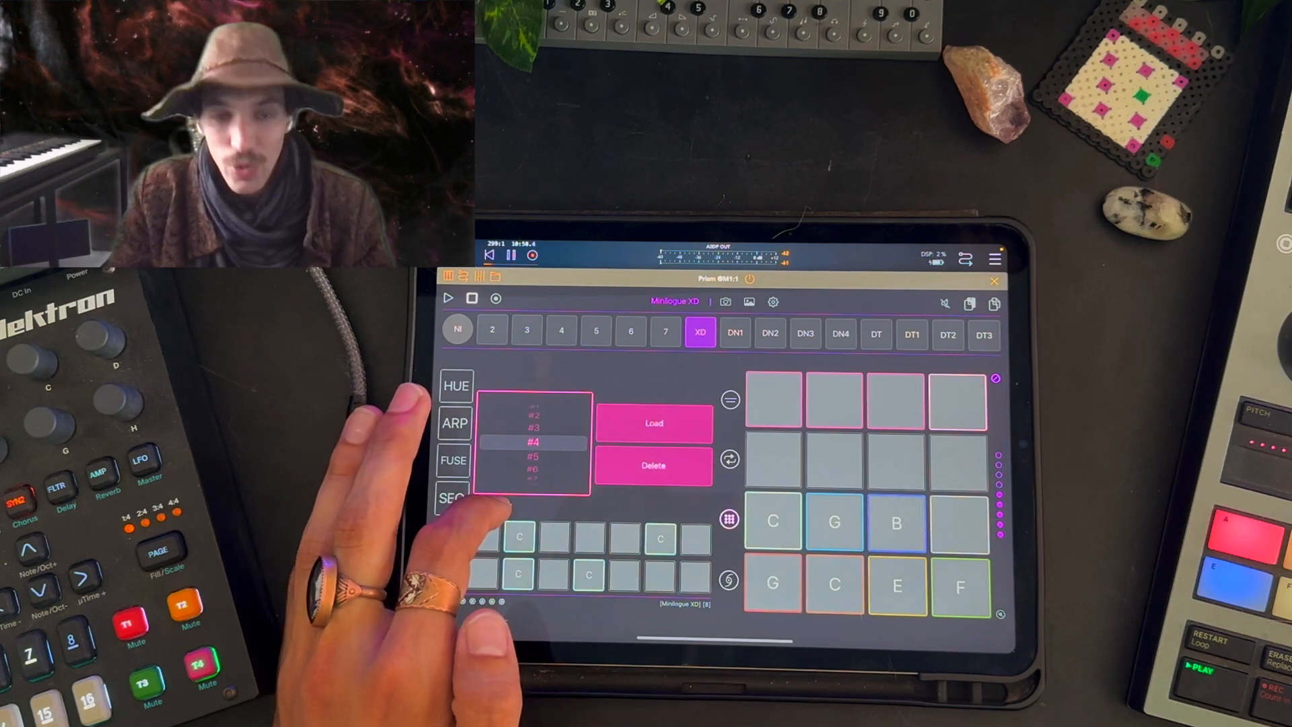
{"action": "left_click", "coordinate": [651, 423]}
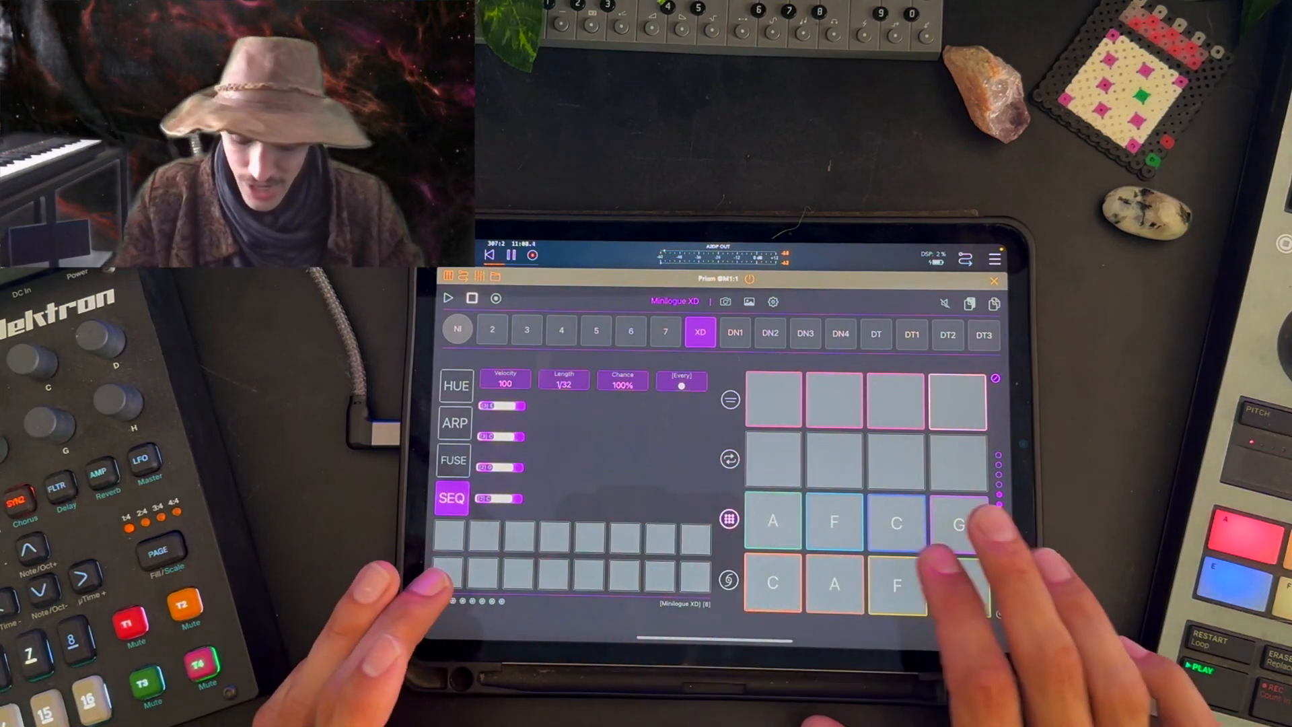
Enter chords C, F, G, A on steps 1, 5, 9 and 13 with 1/1 length.
{"action": "left_click", "coordinate": [958, 586]}
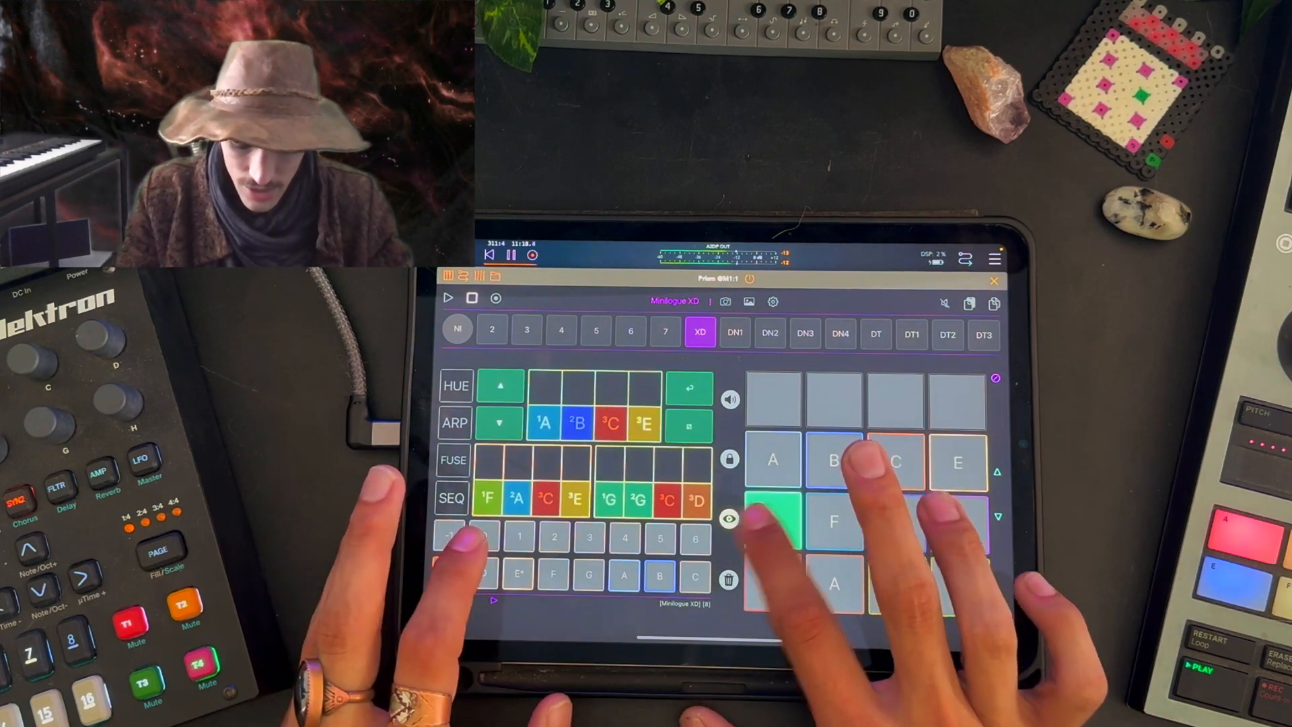
{"action": "left_click", "coordinate": [452, 497]}
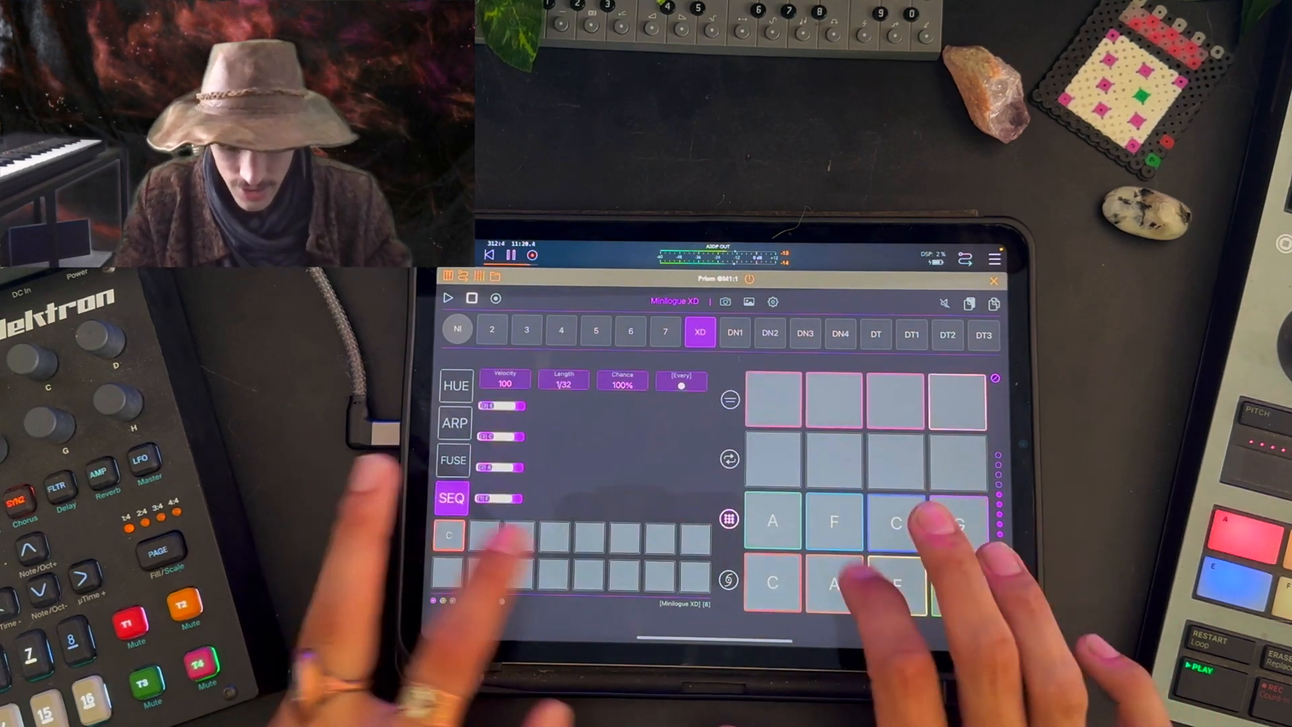
{"action": "left_click", "coordinate": [771, 520]}
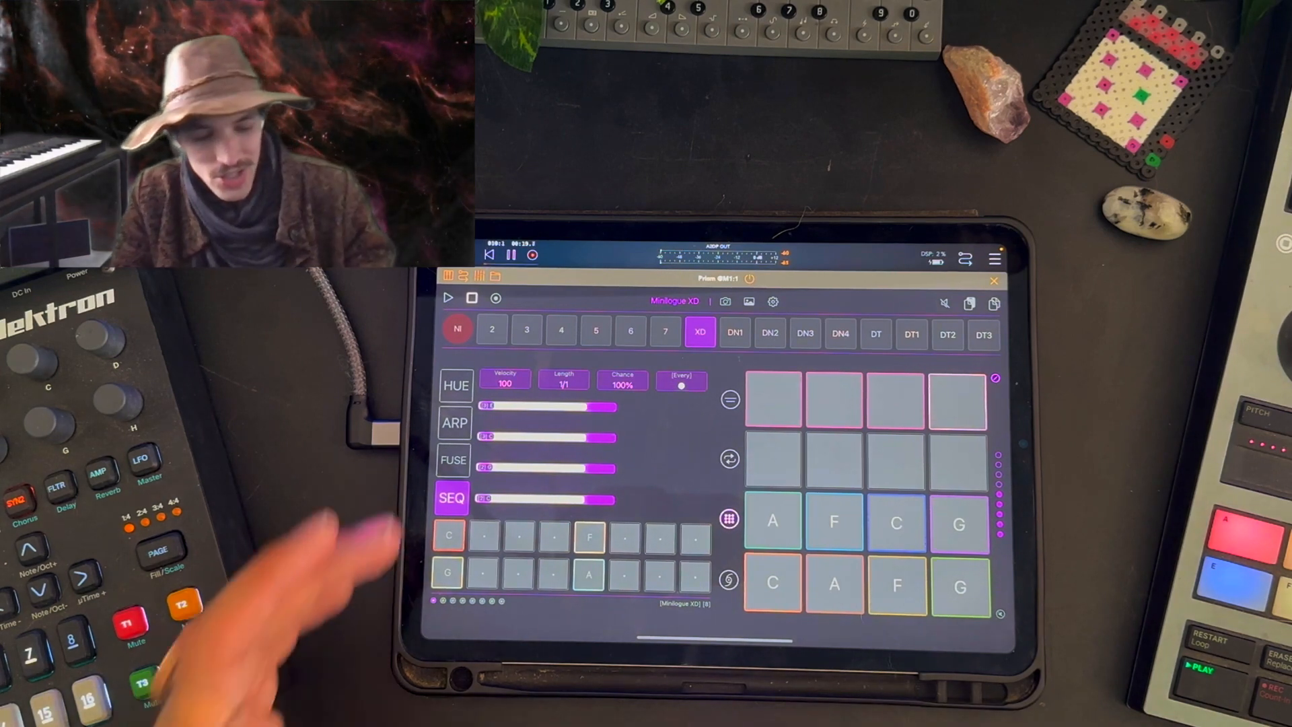
Reach the Keypad Options page via track options and ARP, showing [CHRD] BLOCK and MULTI.
{"action": "left_click", "coordinate": [453, 422]}
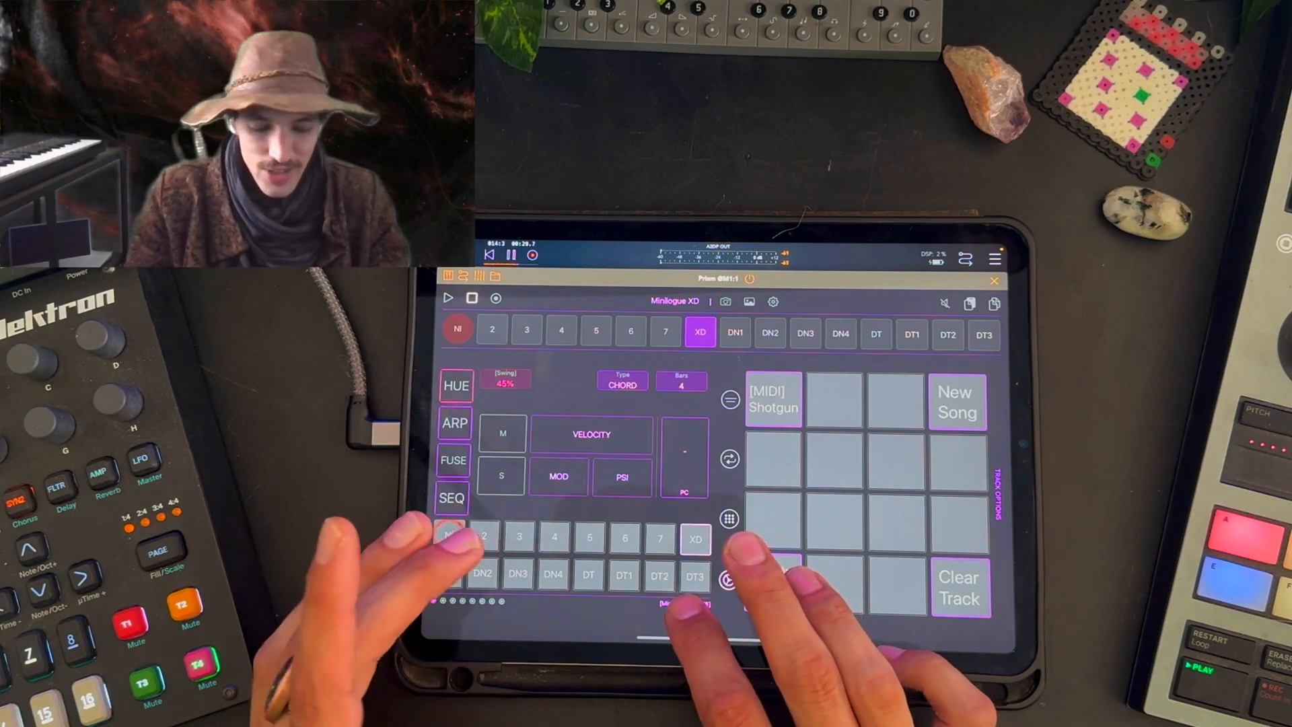
{"action": "left_click", "coordinate": [453, 421]}
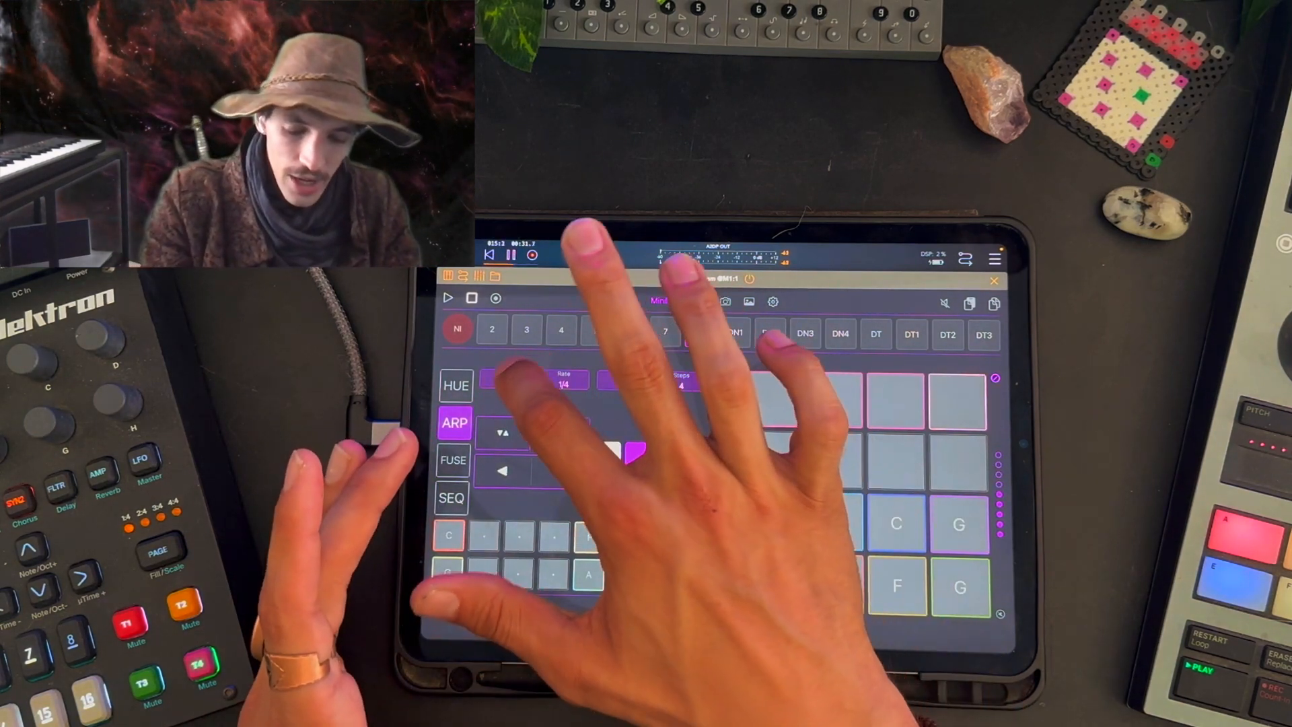
{"action": "left_click", "coordinate": [700, 333]}
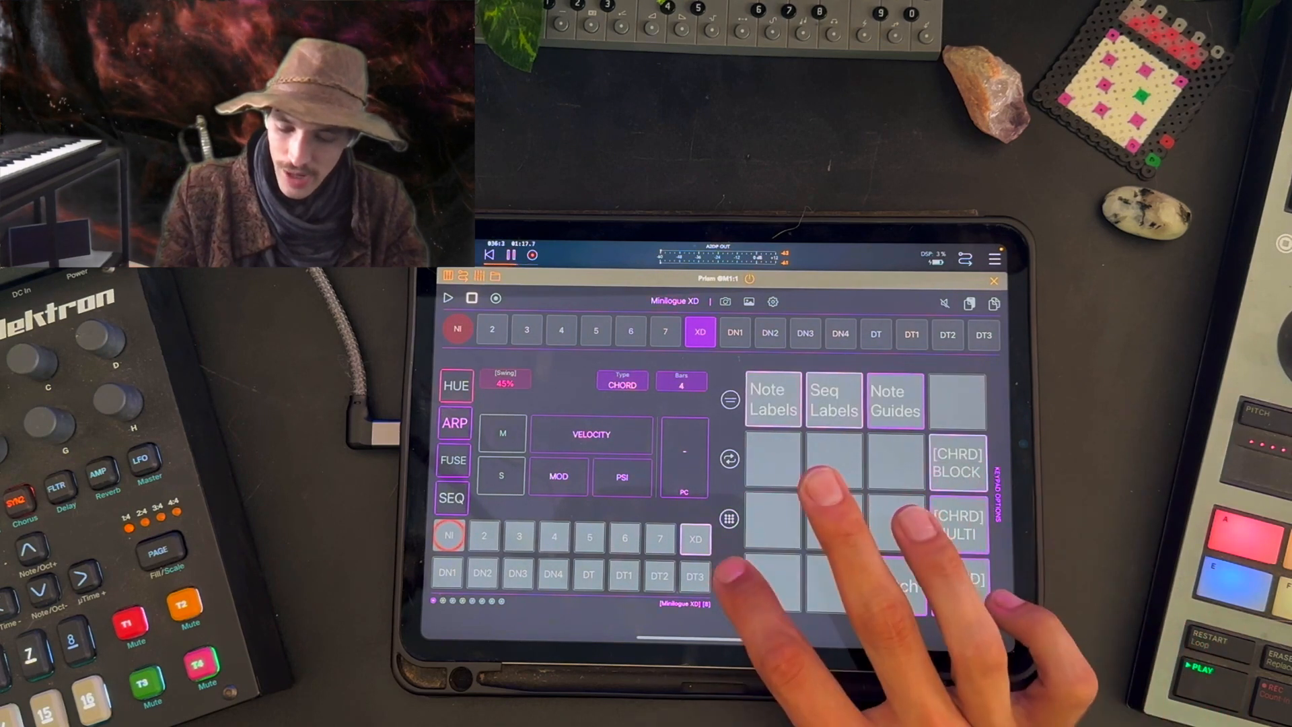
Convert the sequence to blocks so steps read E, A, B and pads E, A, B, G.
{"action": "left_click", "coordinate": [452, 498]}
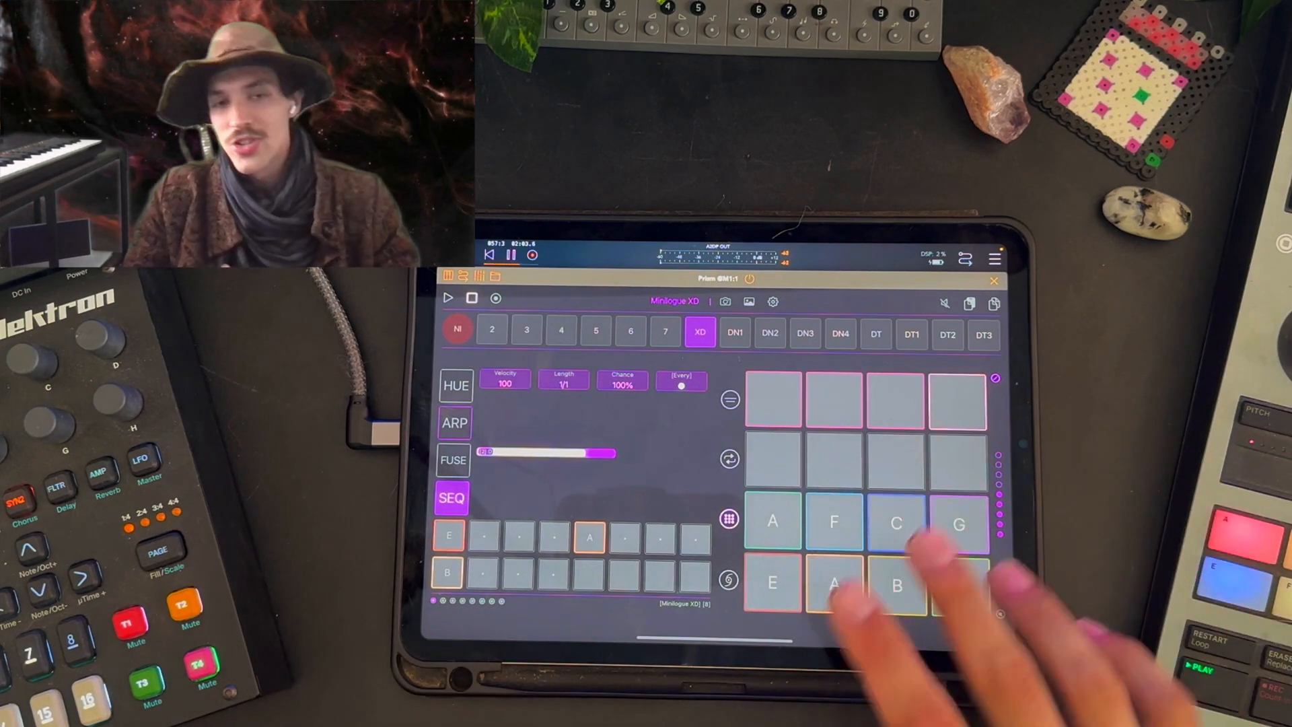
{"action": "left_click", "coordinate": [958, 587]}
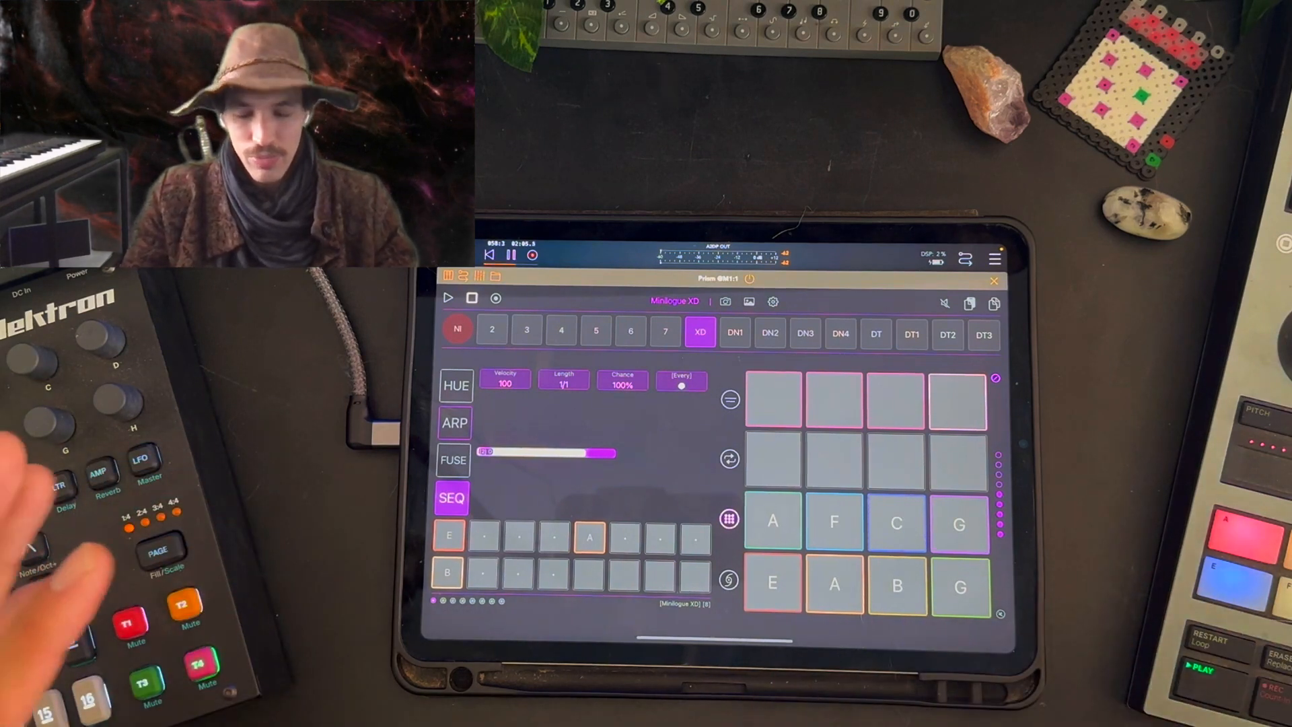